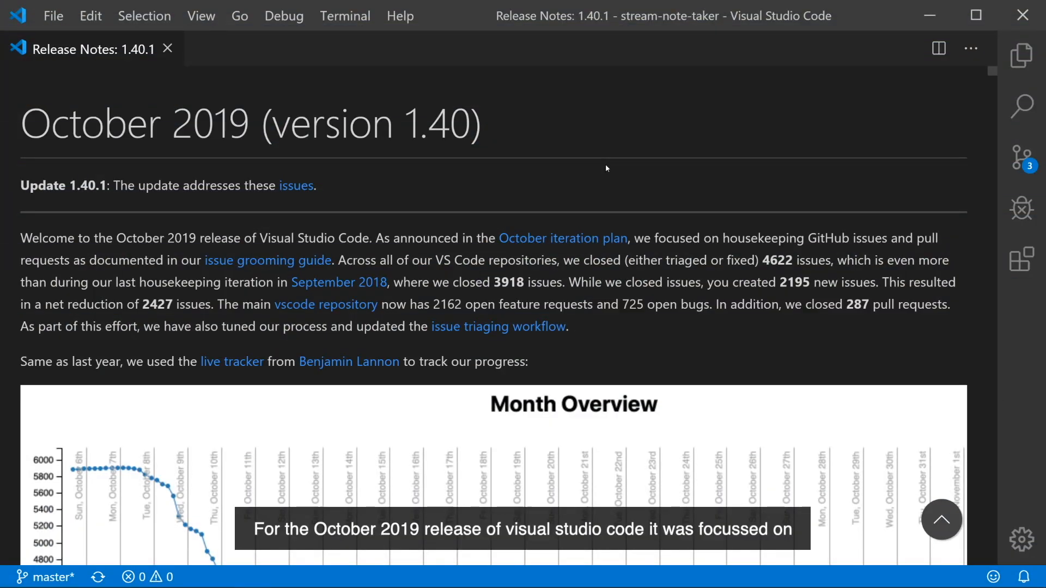
pyautogui.moveTo(610, 195)
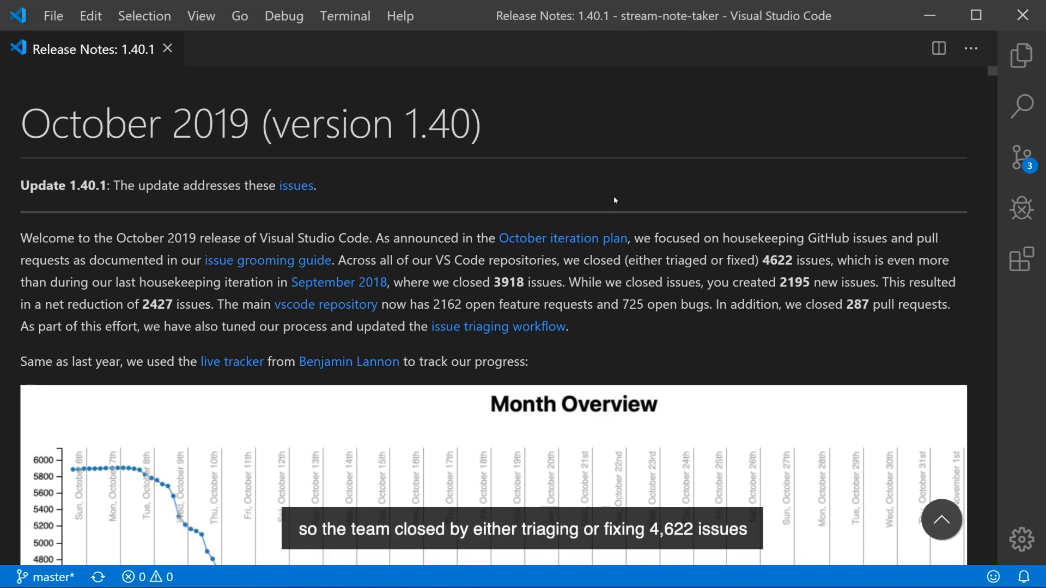
pyautogui.moveTo(720, 349)
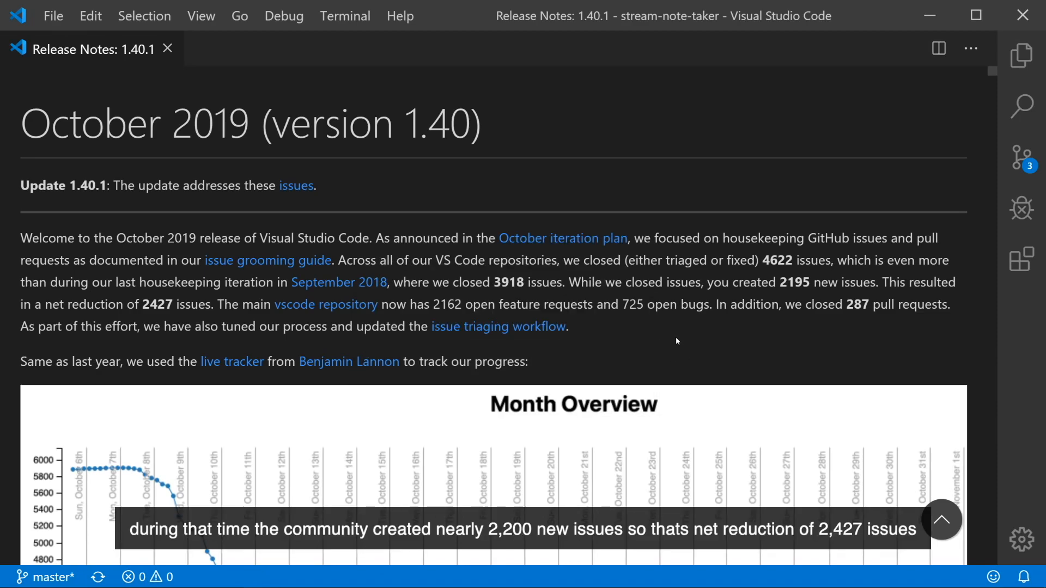
pyautogui.moveTo(667, 336)
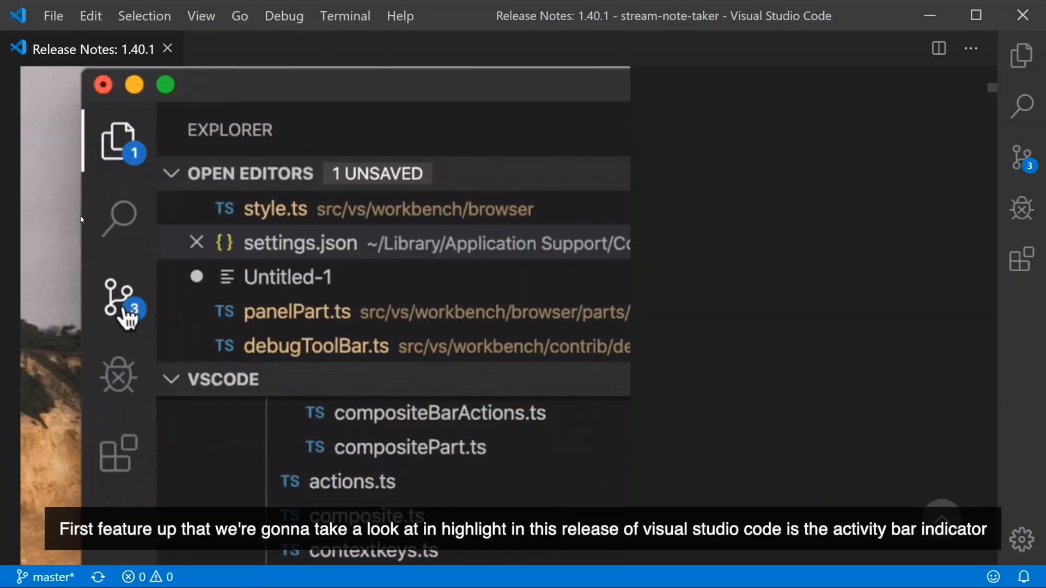
pyautogui.click(119, 220)
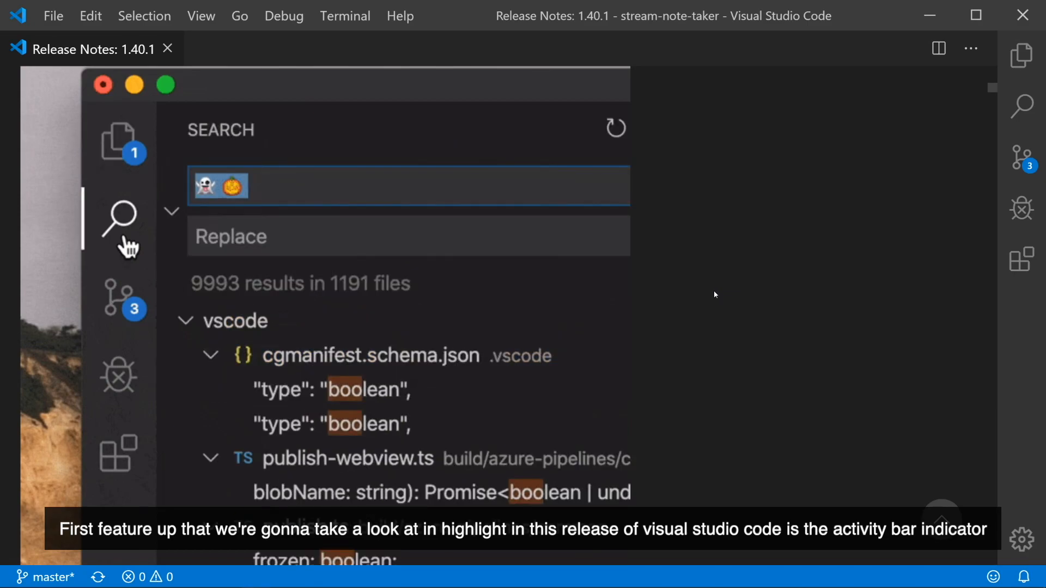
pyautogui.click(118, 374)
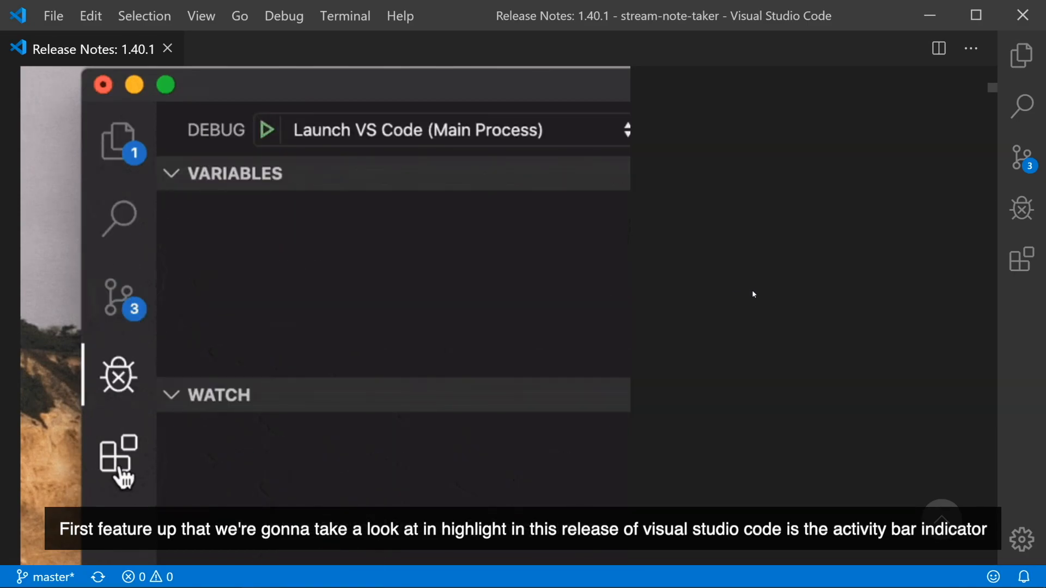
pyautogui.click(118, 140)
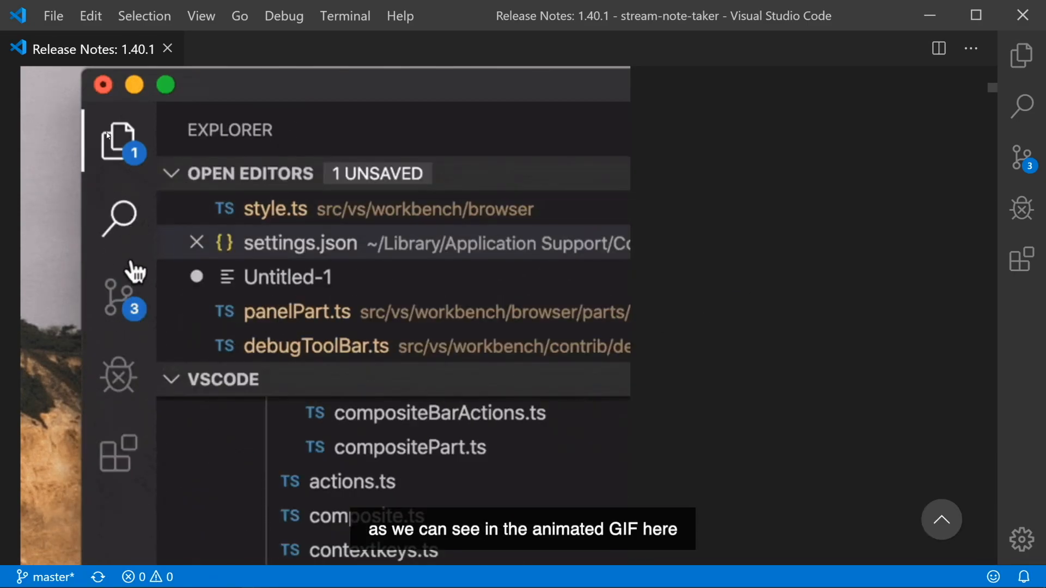
pyautogui.click(119, 217)
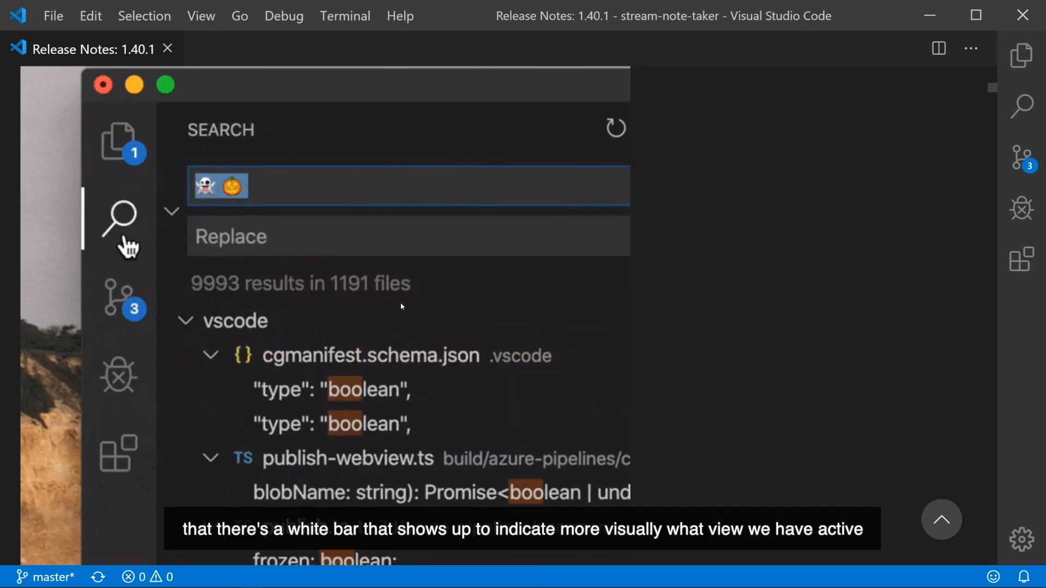
pyautogui.click(118, 375)
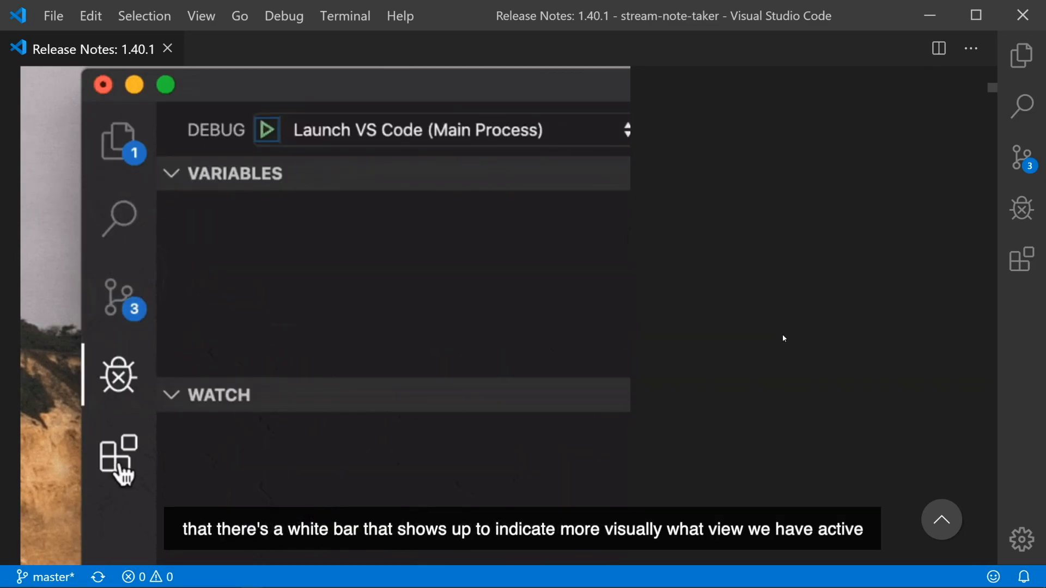
pyautogui.scroll(3)
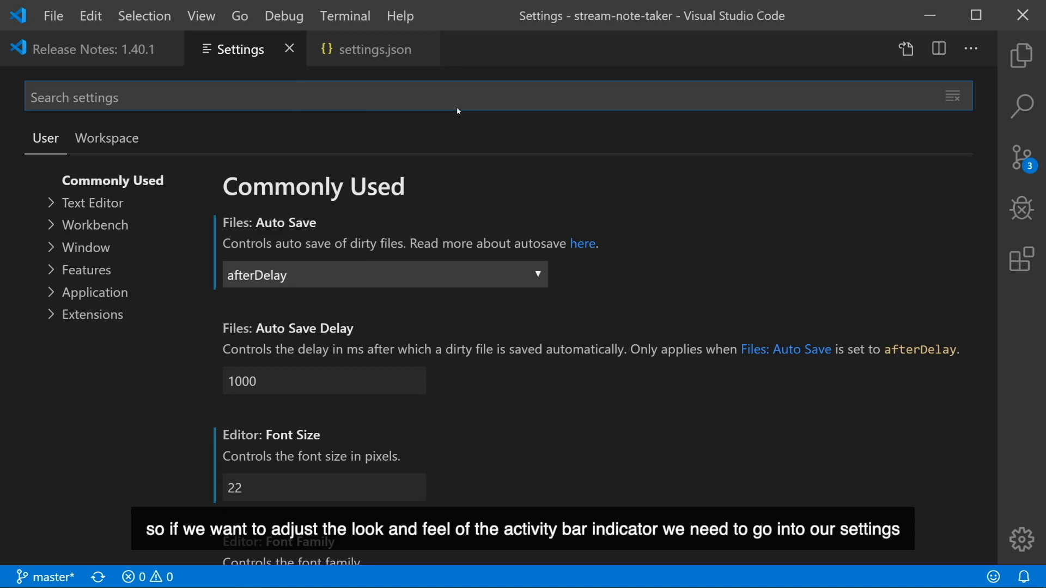
pyautogui.moveTo(905, 48)
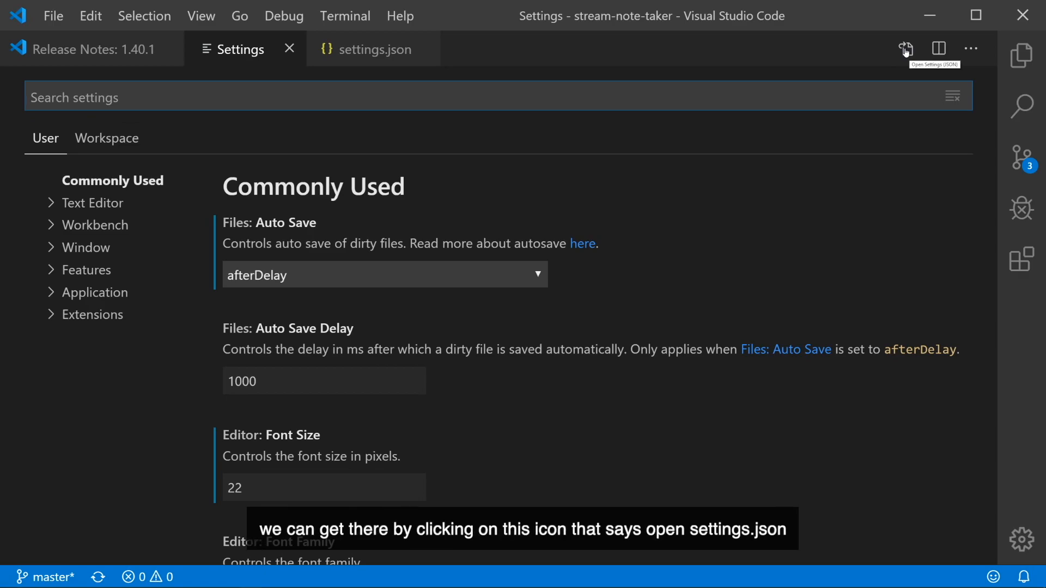
# Step: Add workbench.colorCustomizations in settings.json: activityBar.activeBackground #ff0000, activityBar.activeBorder #00ff00
pyautogui.click(905, 48)
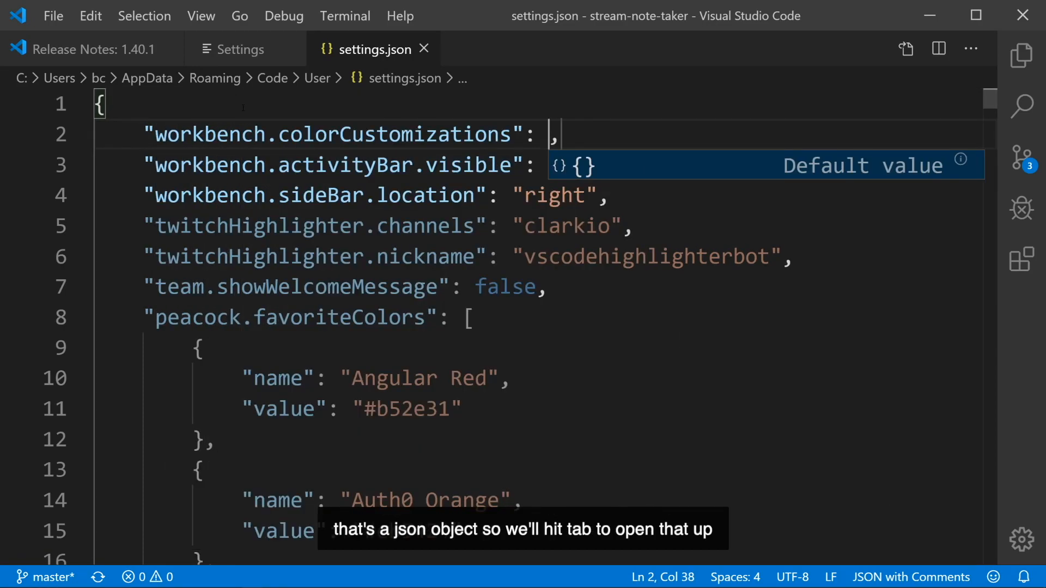
pyautogui.press('Tab')
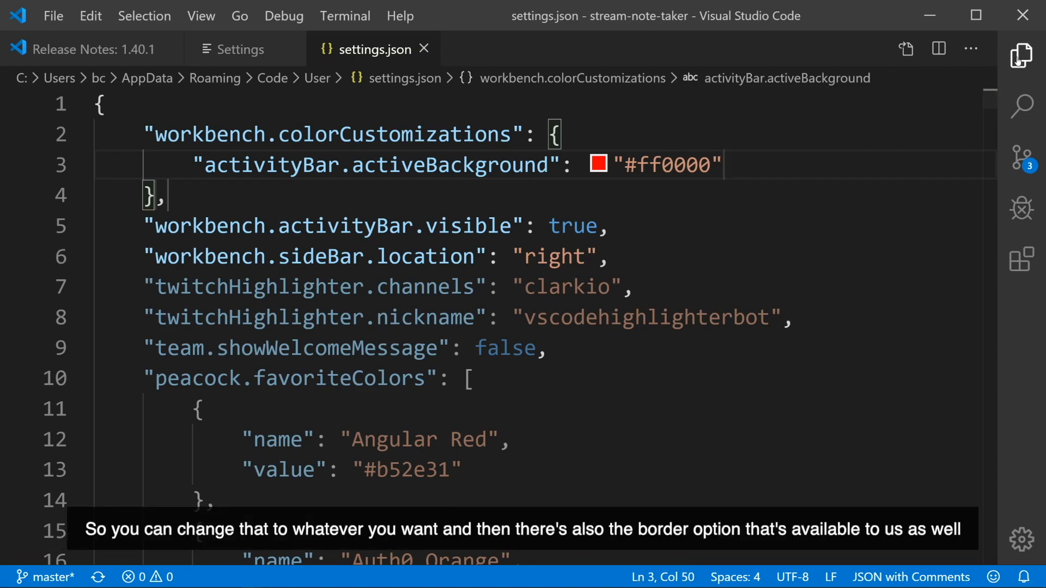
pyautogui.click(1026, 55)
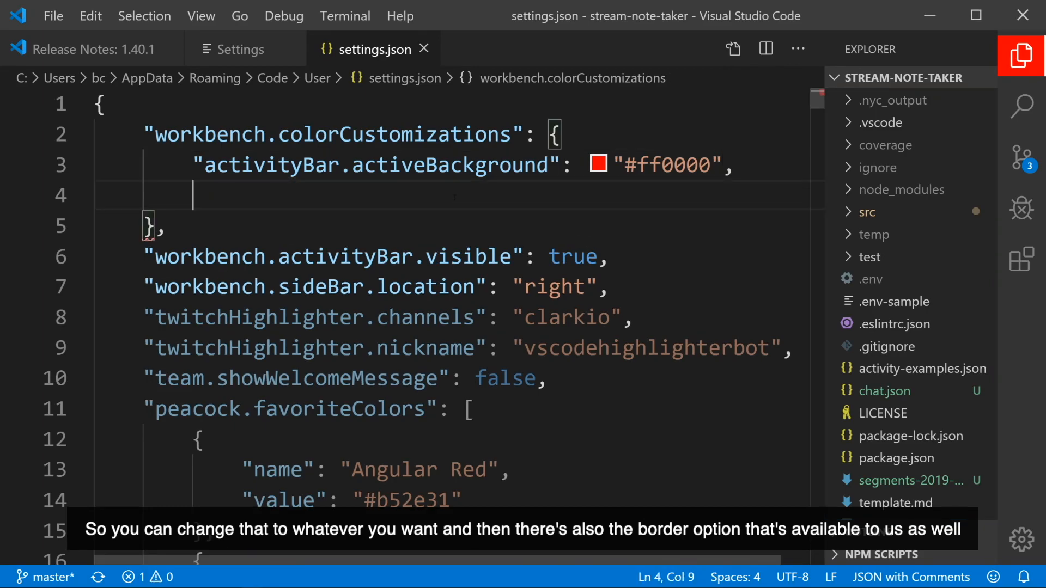
pyautogui.write('"activityBar.activeBorder": "#0000"')
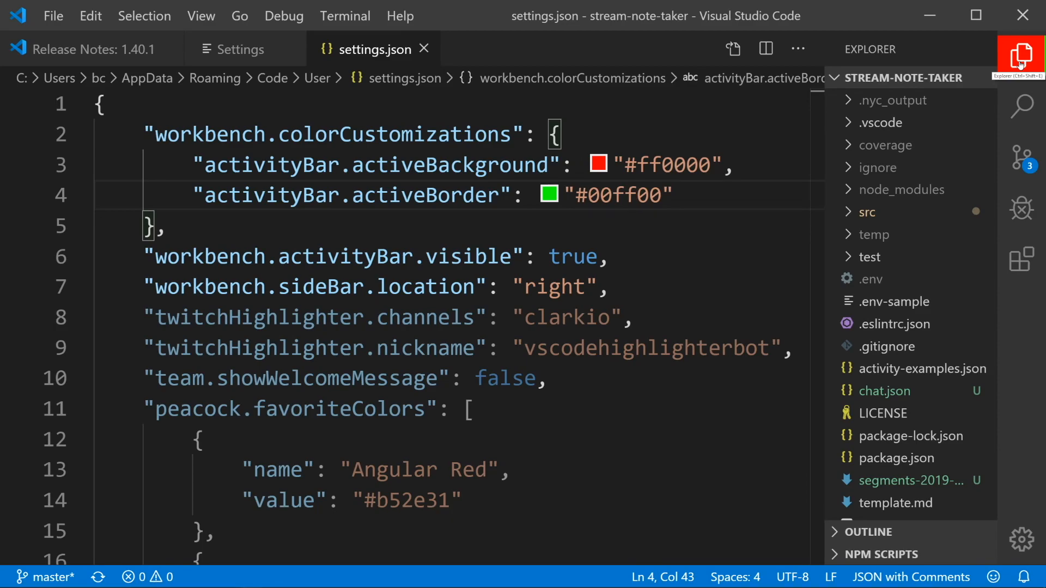
pyautogui.click(87, 49)
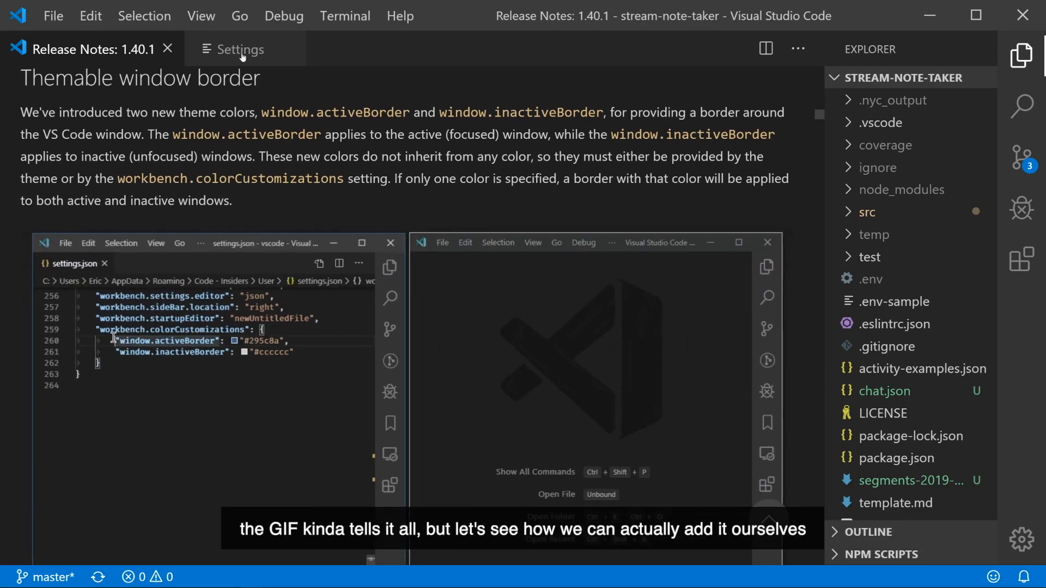
# Step: Set window.activeBorder #00ff00 and window.inactiveBorder #ff0000 in settings.json, then return to Release Notes
pyautogui.click(237, 49)
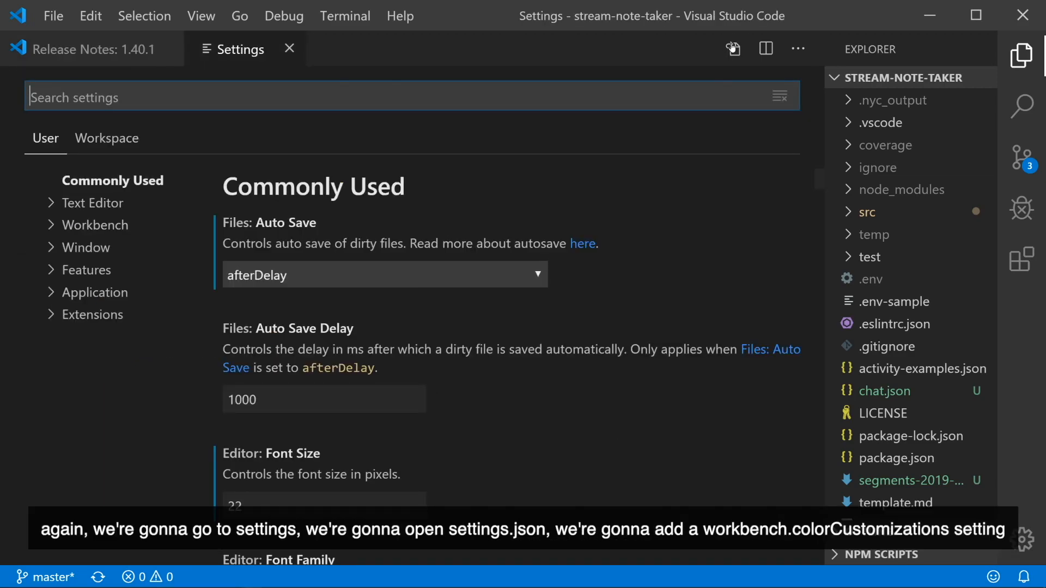
pyautogui.click(732, 48)
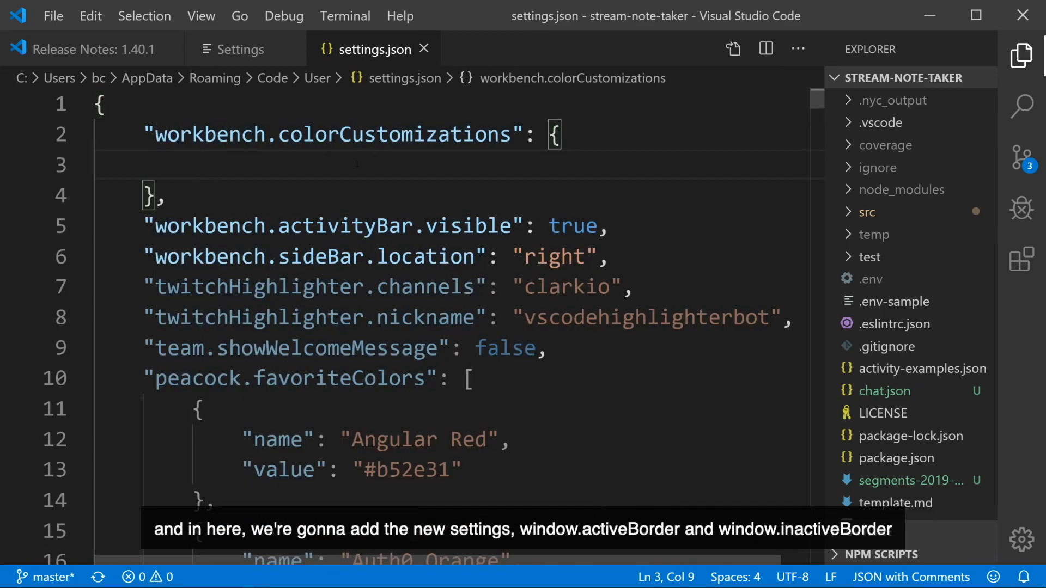
pyautogui.write('"window.activeBorder": "#ff0000",')
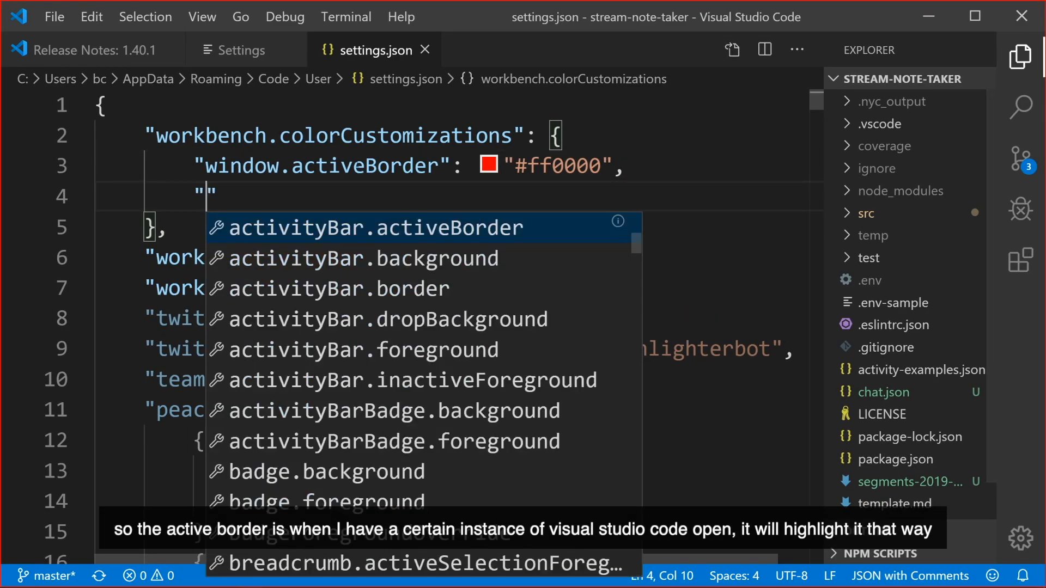
pyautogui.write('window.inactiveBorder')
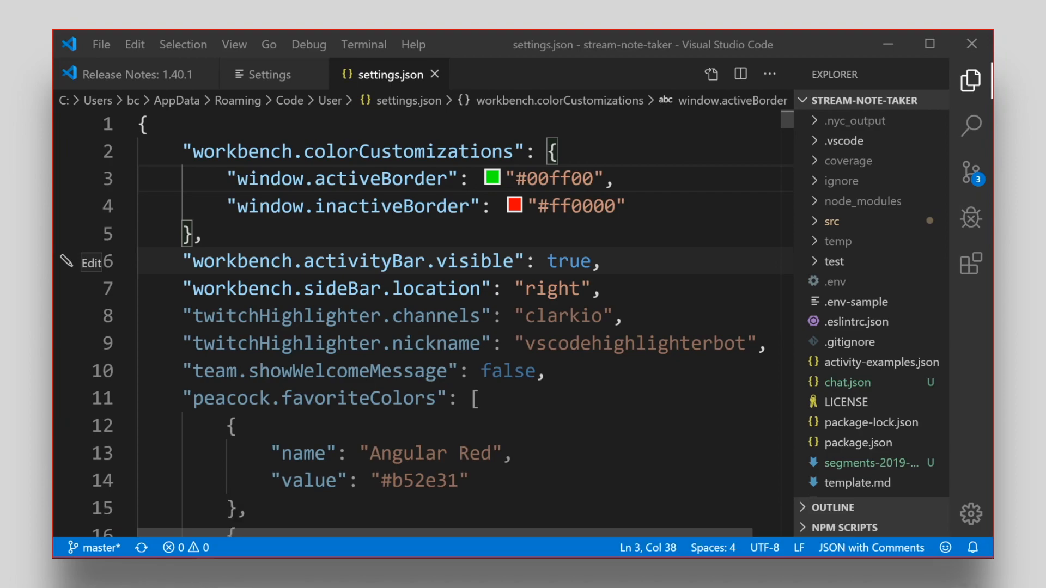
pyautogui.click(127, 75)
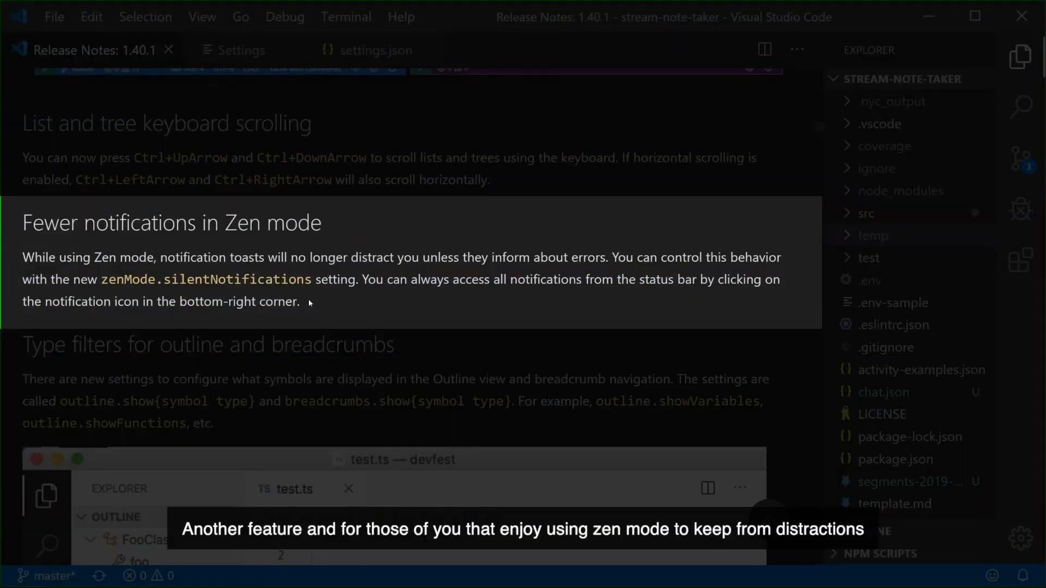
pyautogui.moveTo(362, 294)
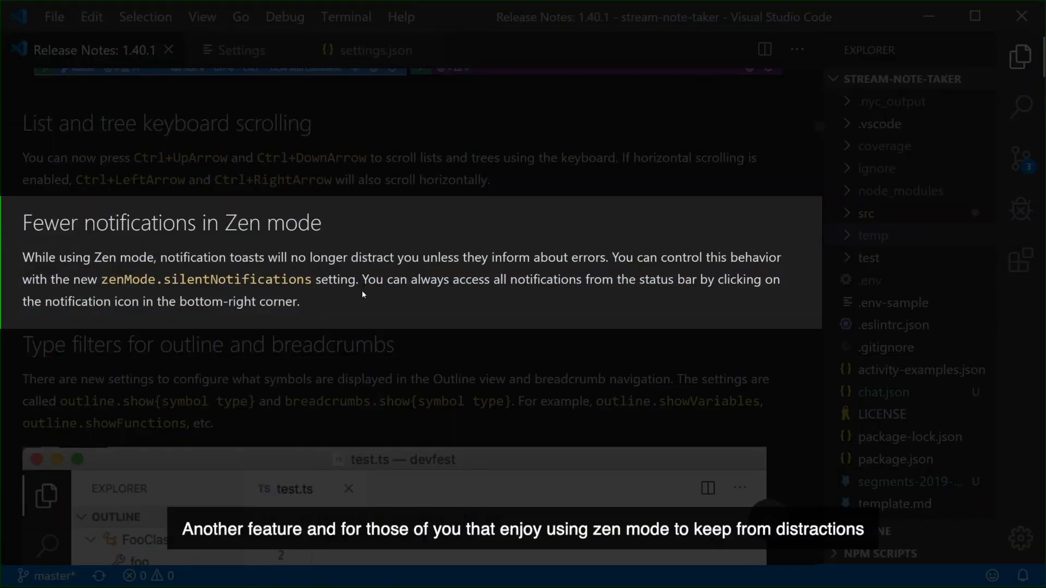
pyautogui.moveTo(333, 307)
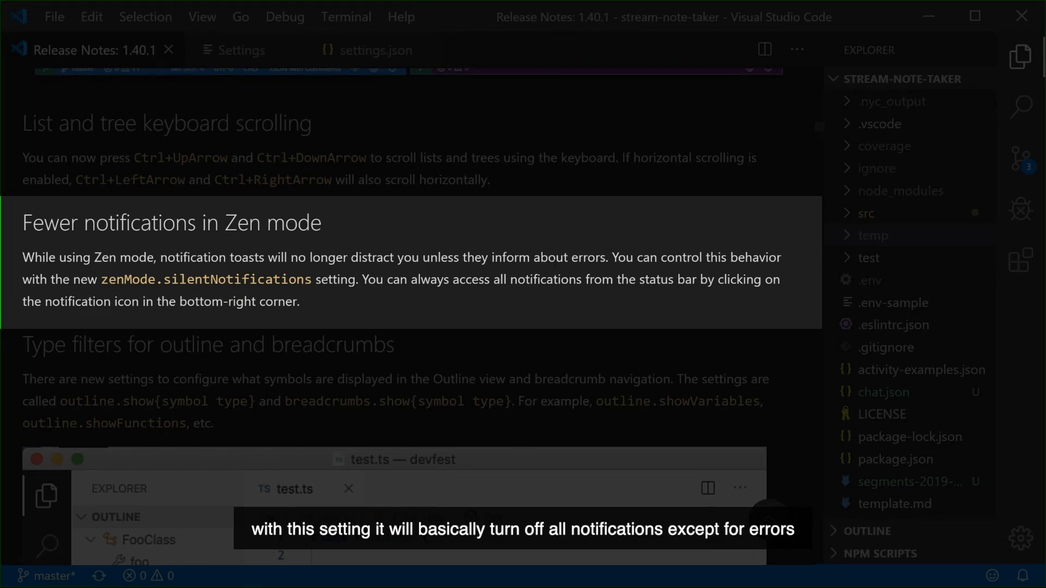
pyautogui.moveTo(317, 301)
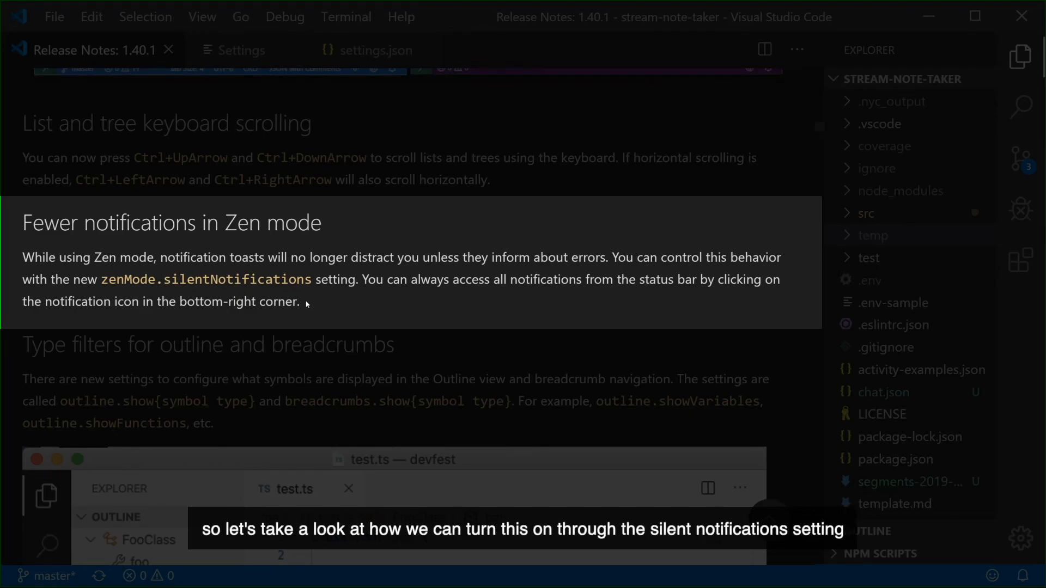
# Step: Search the settings for 'silent notif' to find the Zen mode silent notifications option
pyautogui.click(242, 50)
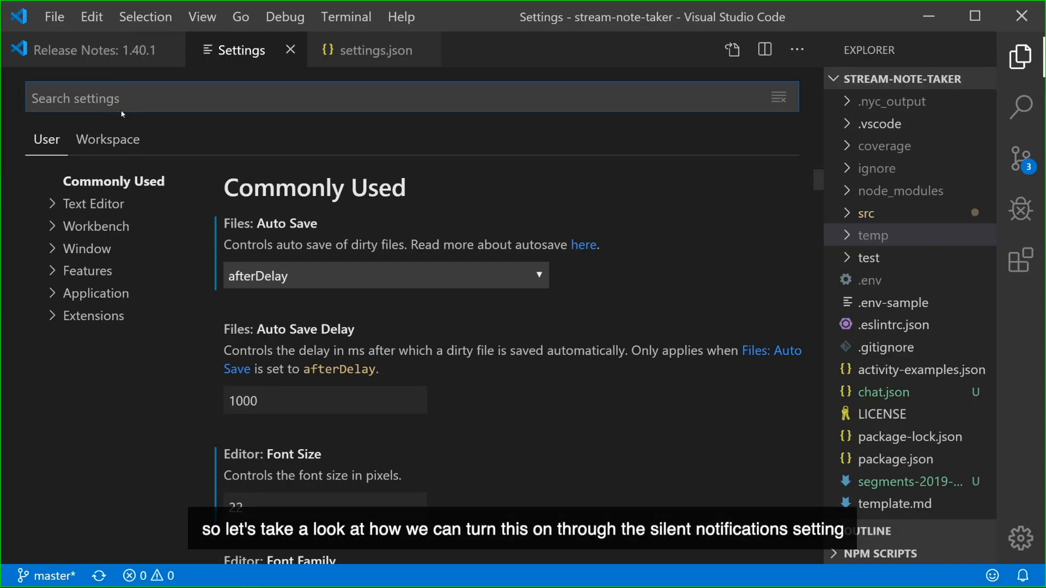
pyautogui.write('silent notif')
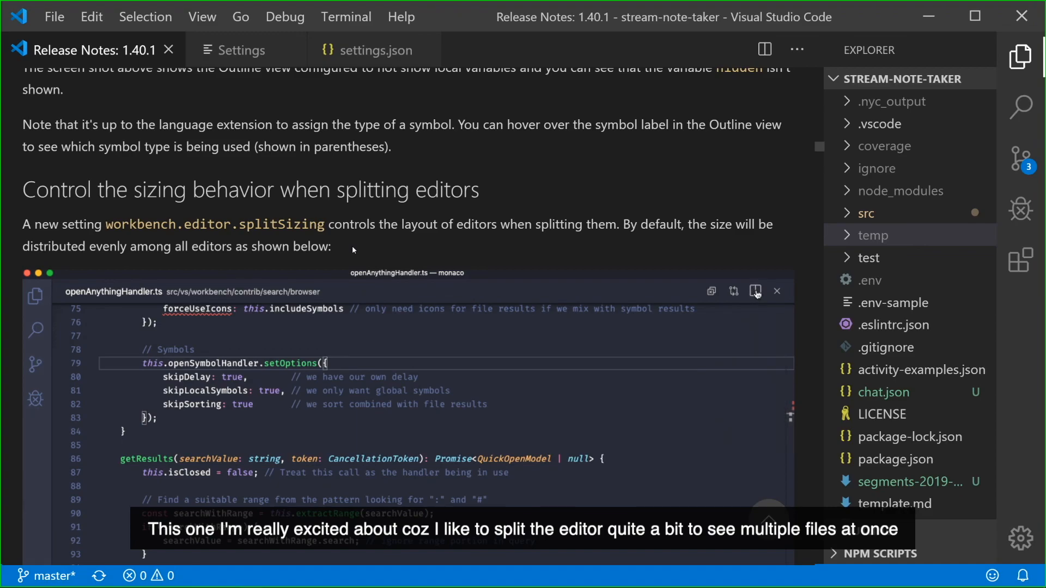
# Step: Change Workbench › Editor: Split Sizing from distribute to 'split' and open src/index.js
pyautogui.click(755, 291)
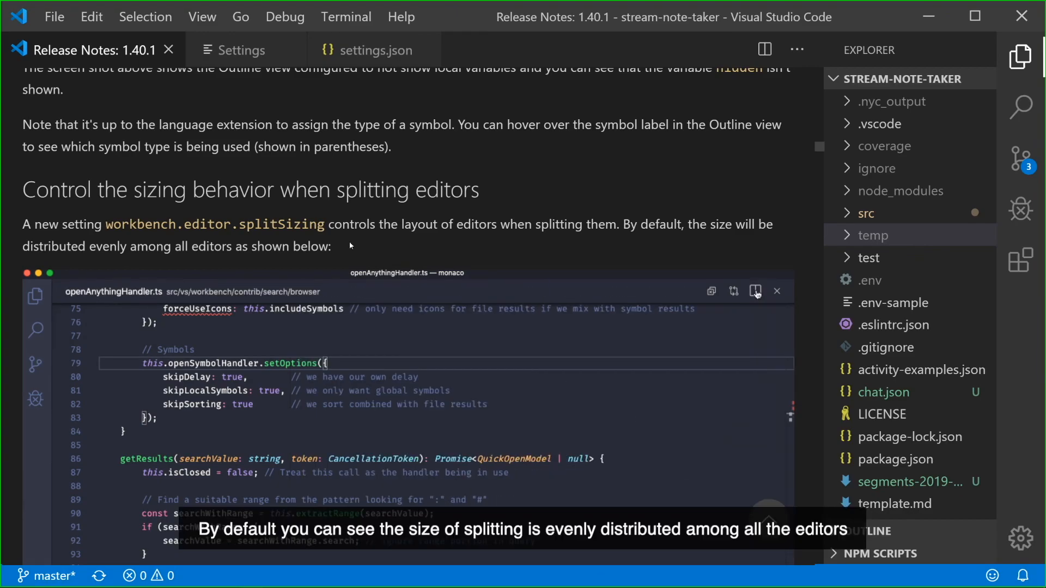
pyautogui.click(756, 291)
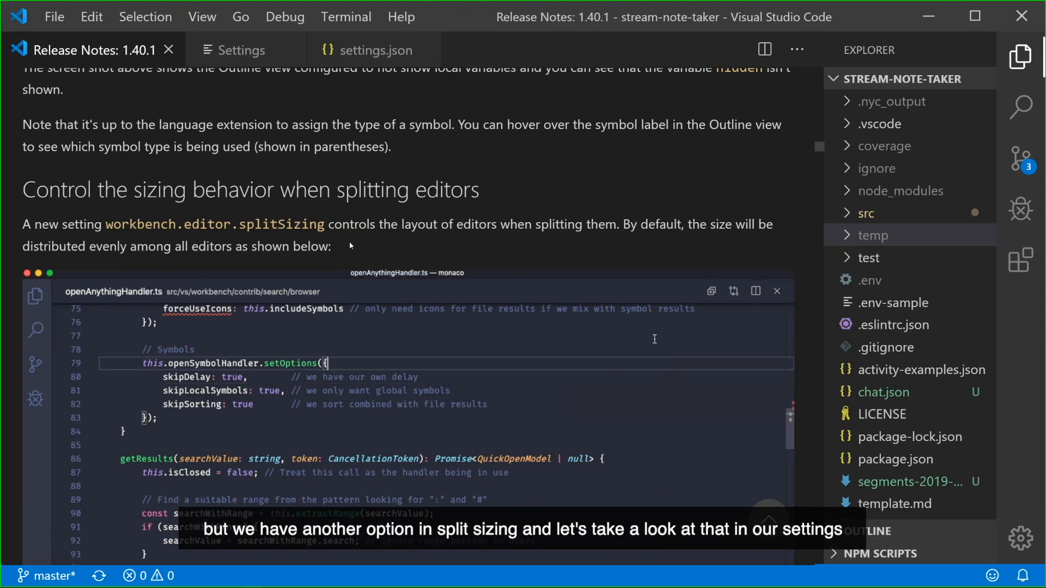
pyautogui.click(242, 49)
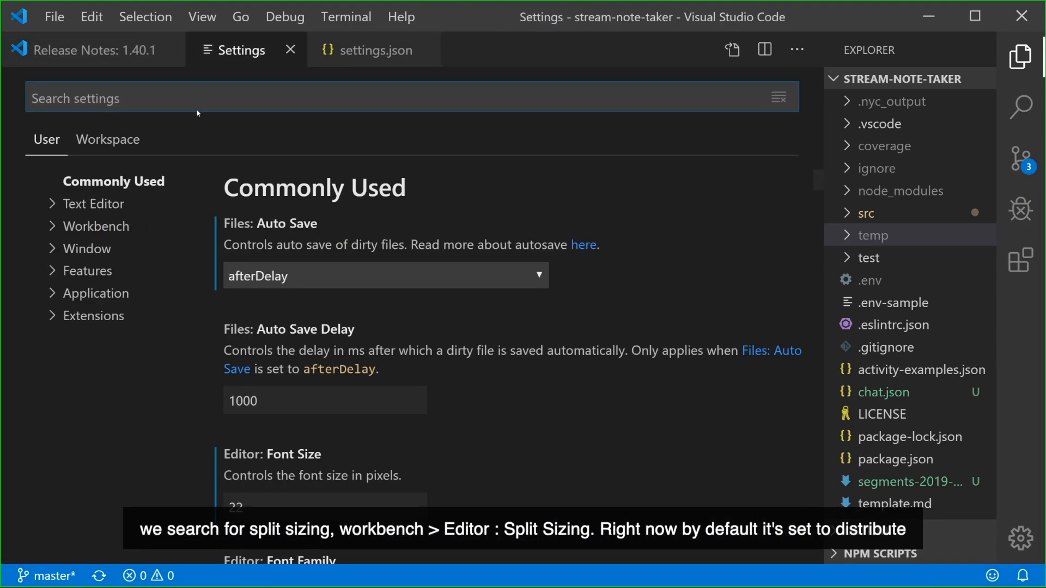
pyautogui.write('split')
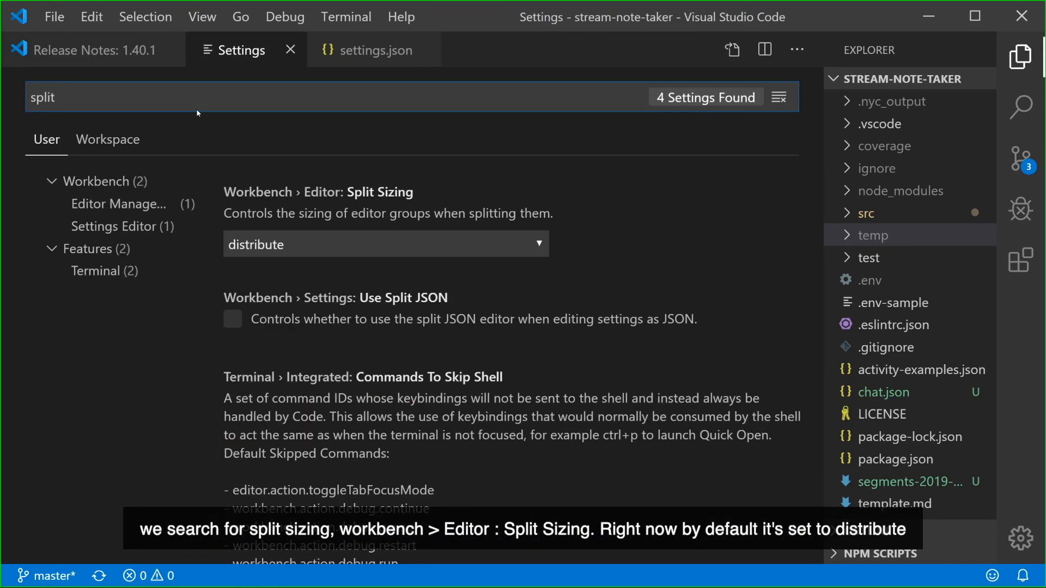
pyautogui.moveTo(512, 244)
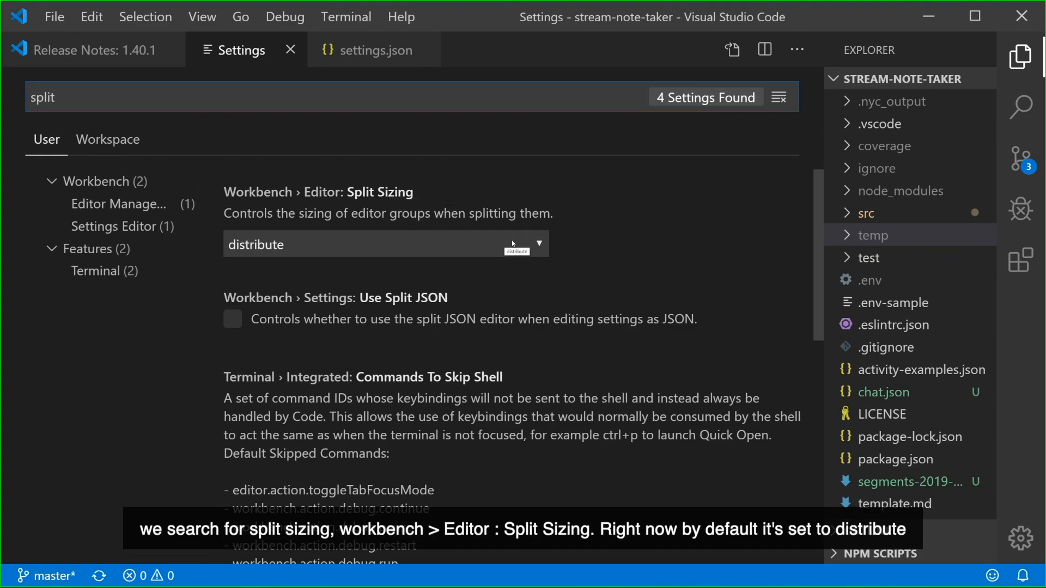
pyautogui.click(539, 245)
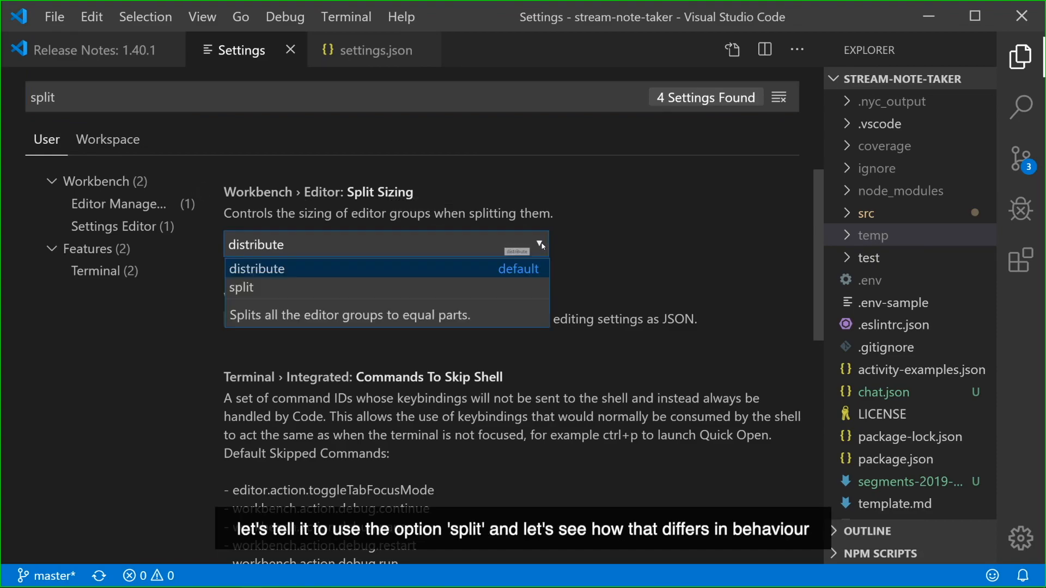
pyautogui.click(241, 288)
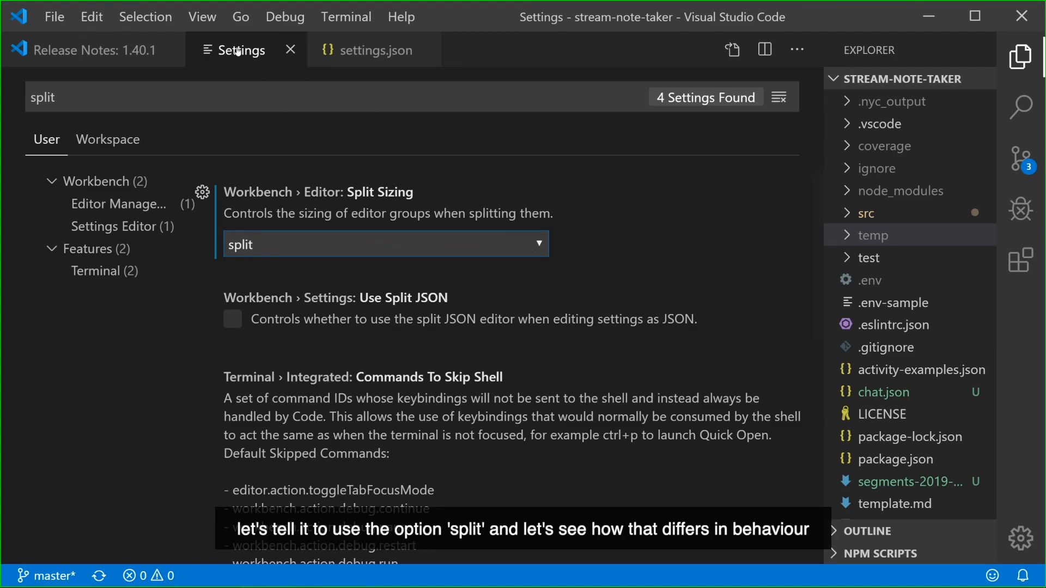
pyautogui.click(919, 270)
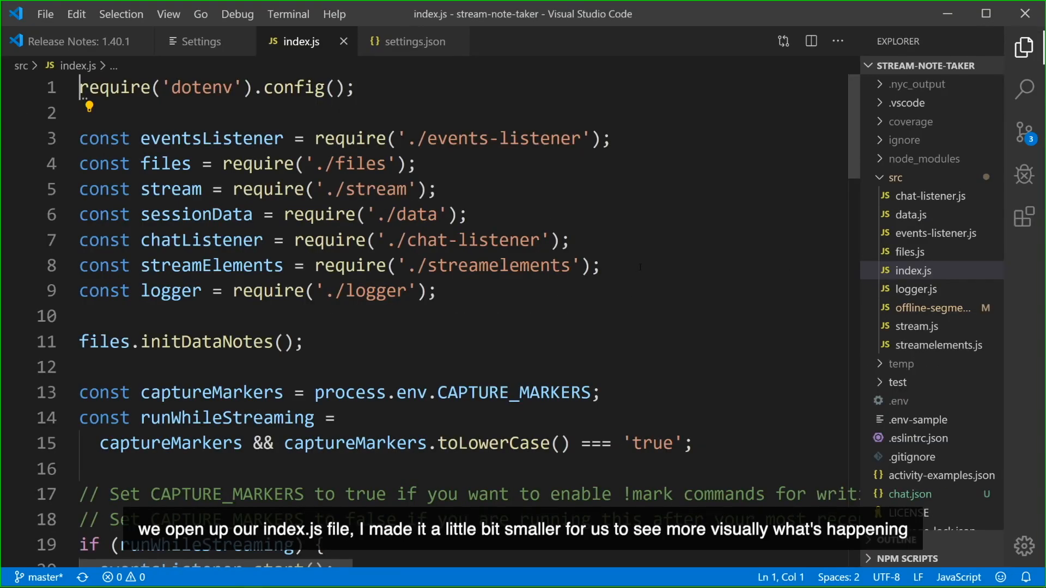
pyautogui.moveTo(811, 41)
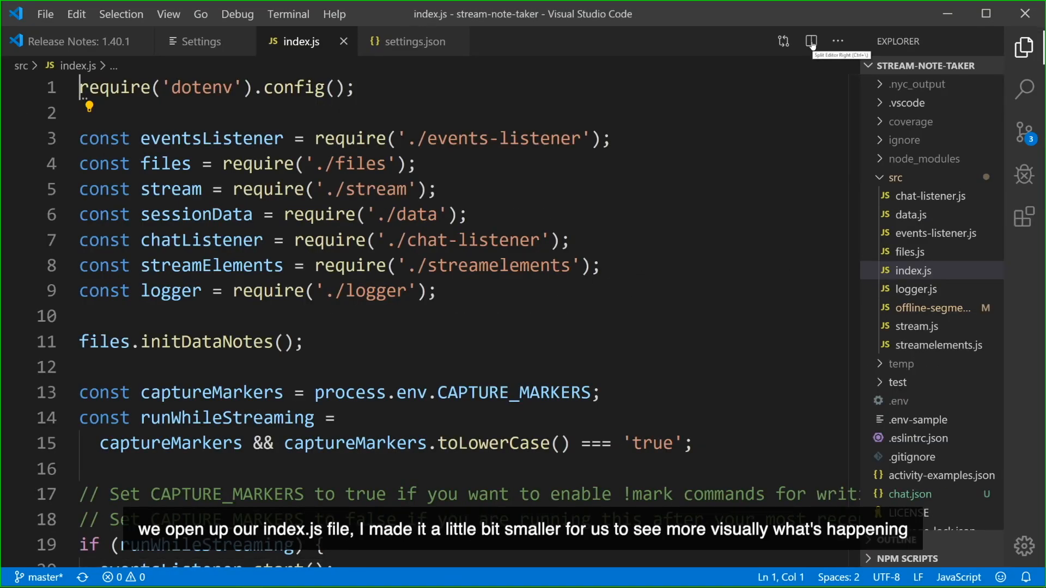
# Step: Split index.js into columns under 'split' then 'distribute' sizing, ending with two equal columns
pyautogui.click(811, 42)
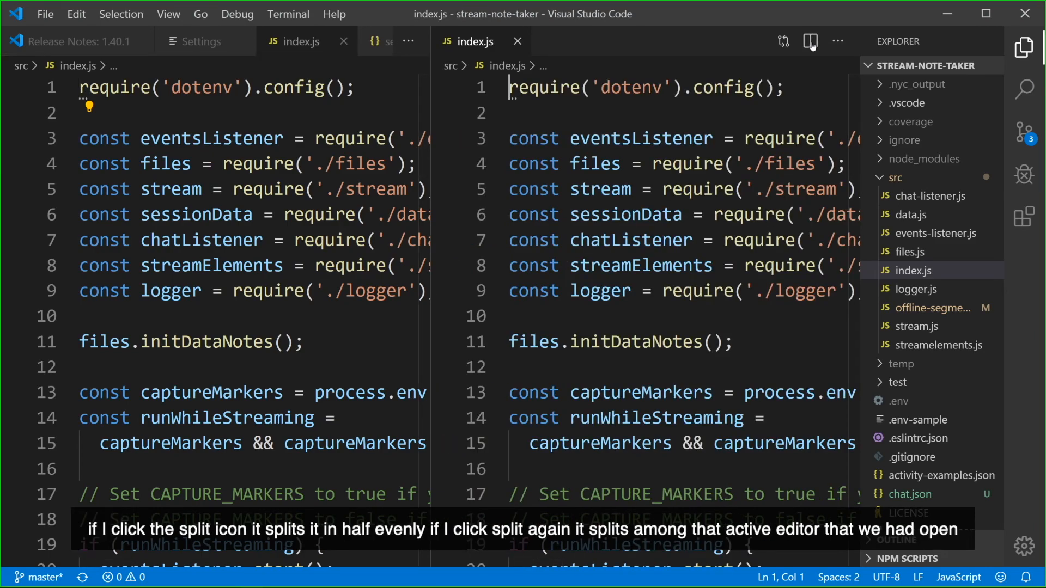
pyautogui.click(784, 41)
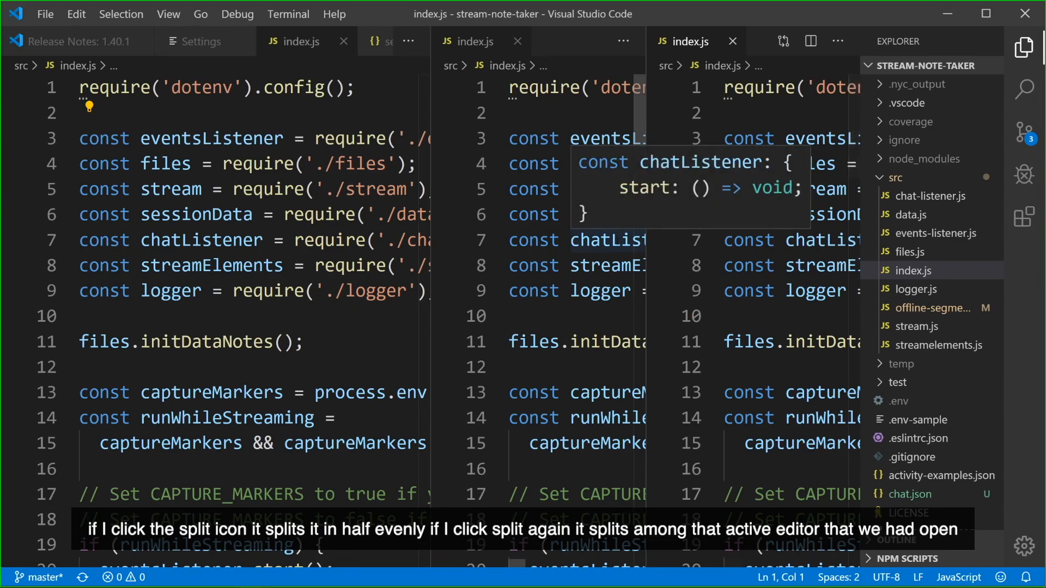
pyautogui.click(199, 42)
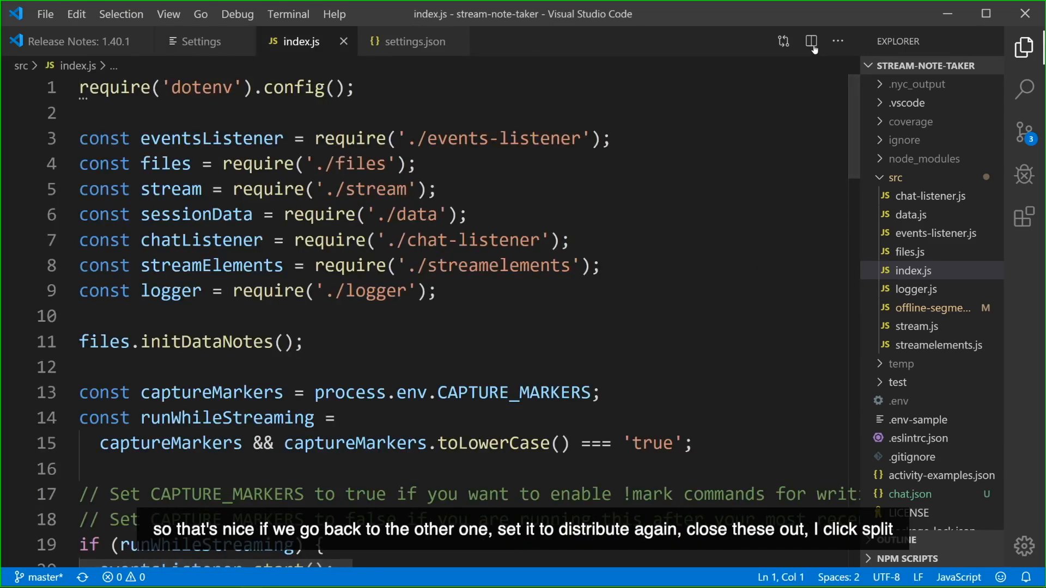
pyautogui.click(812, 41)
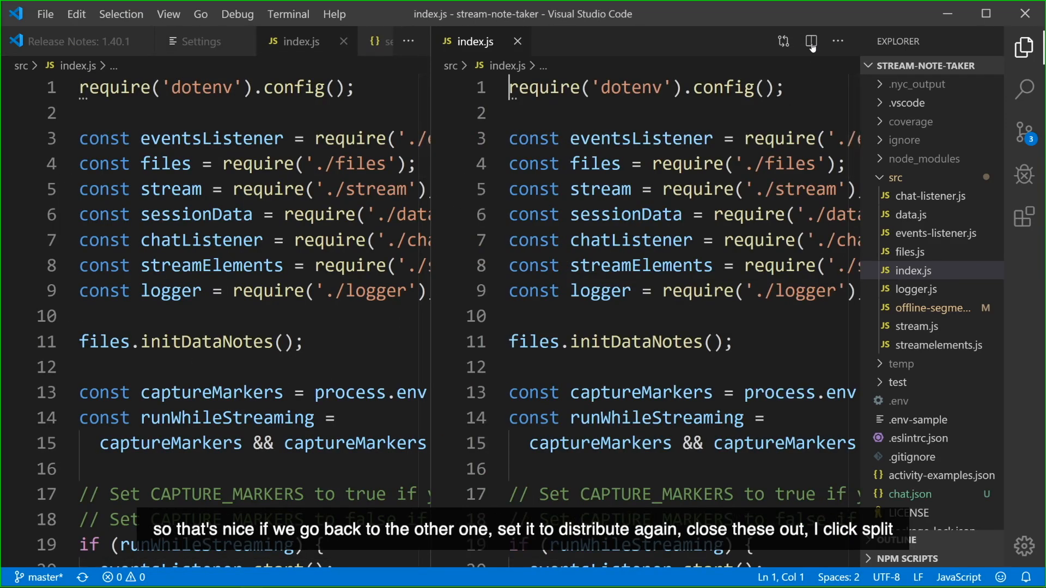
pyautogui.click(809, 41)
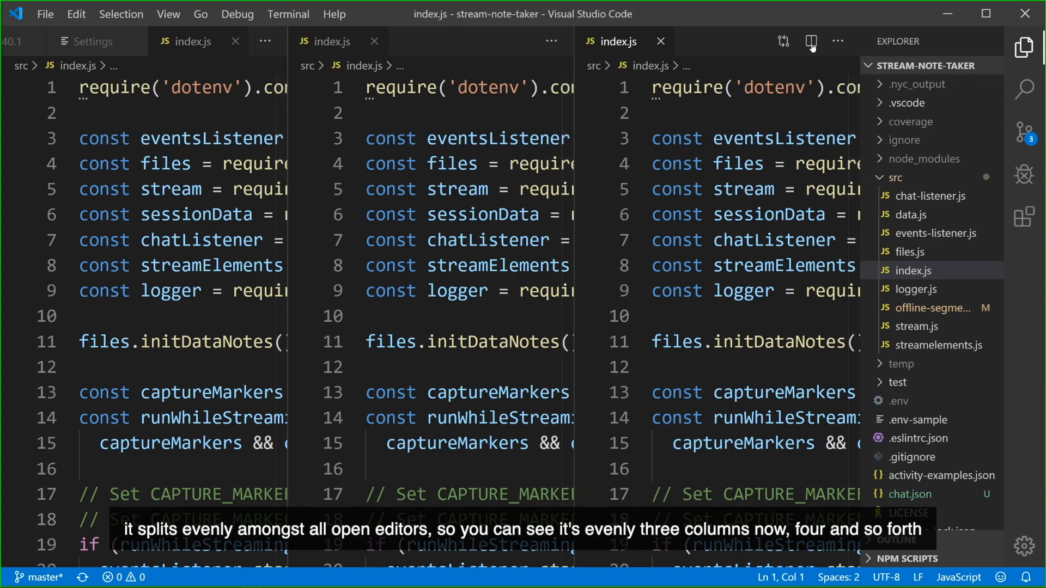
pyautogui.click(812, 42)
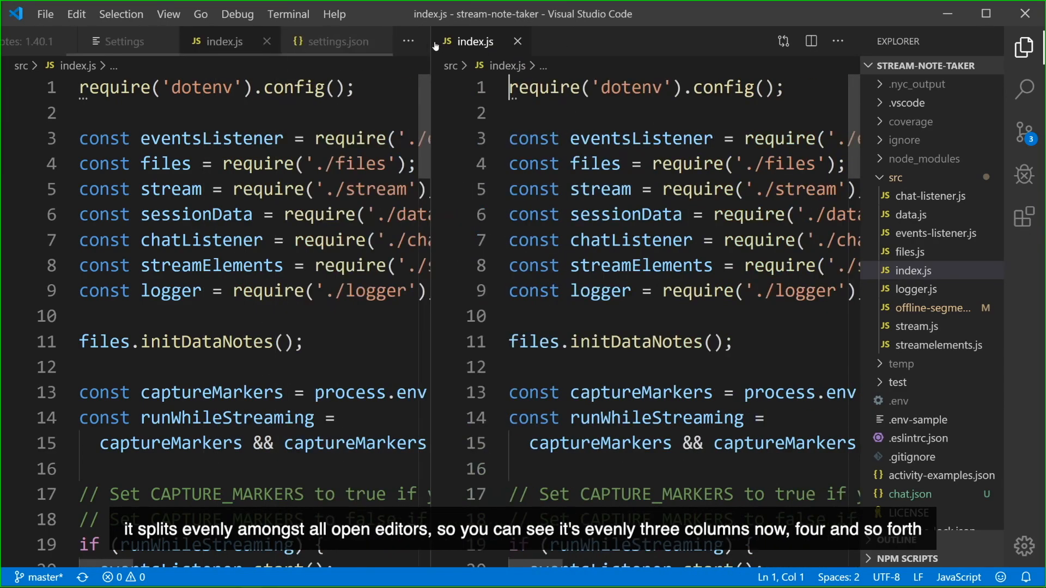
pyautogui.click(117, 41)
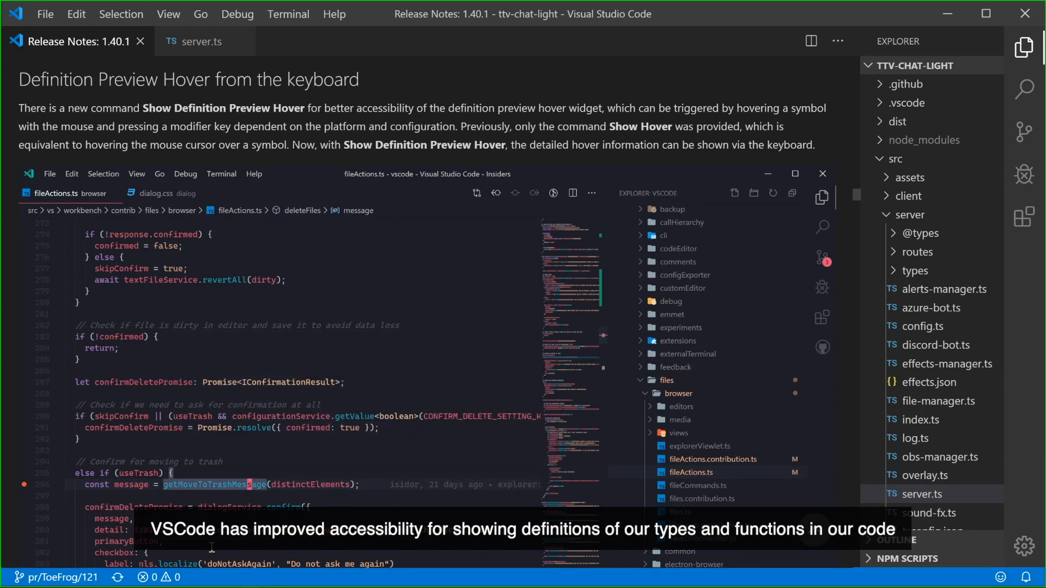
# Step: Bring up server.ts from ttv-chat-light, showing the AppServer class
pyautogui.write('show')
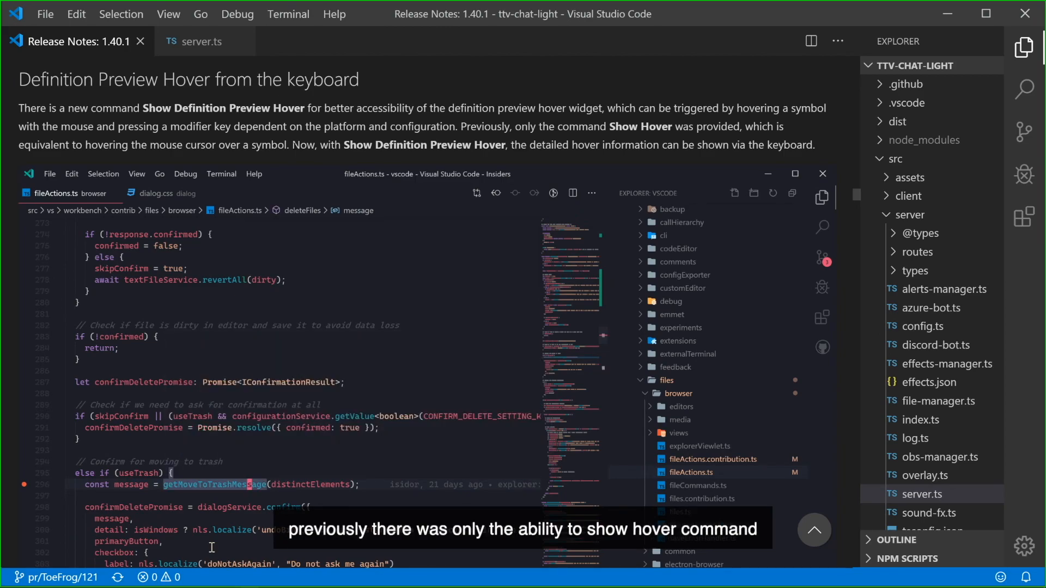
pyautogui.write('show')
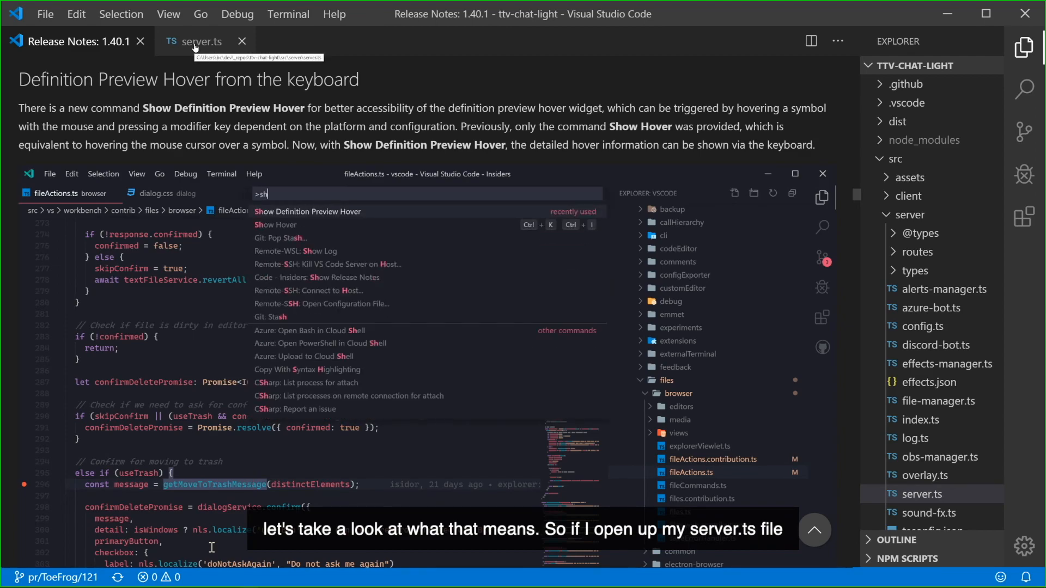
pyautogui.click(201, 42)
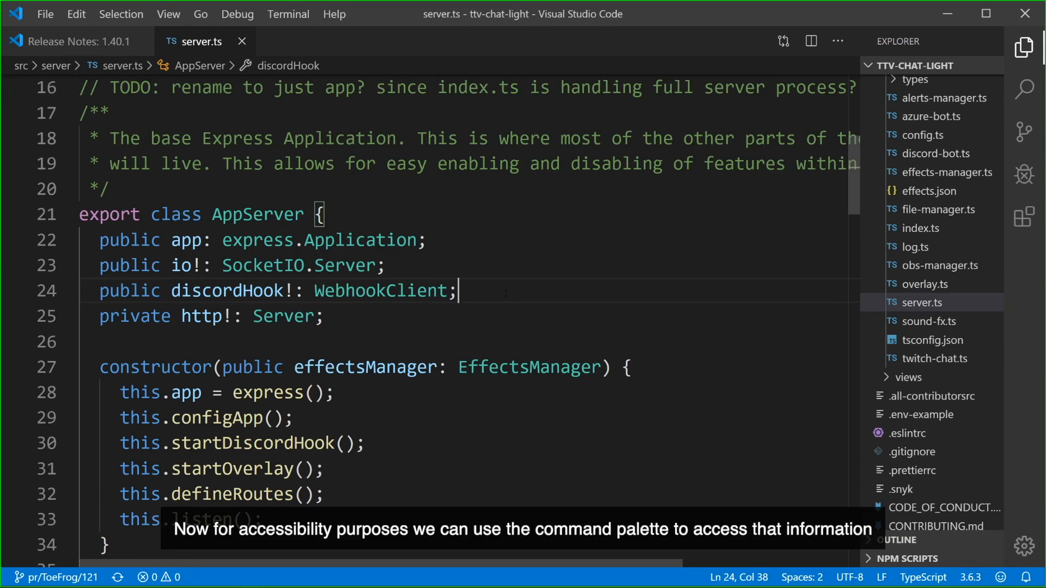
# Step: Select WebhookClient in server.ts and run Show Hover from the command palette
pyautogui.doubleClick(381, 291)
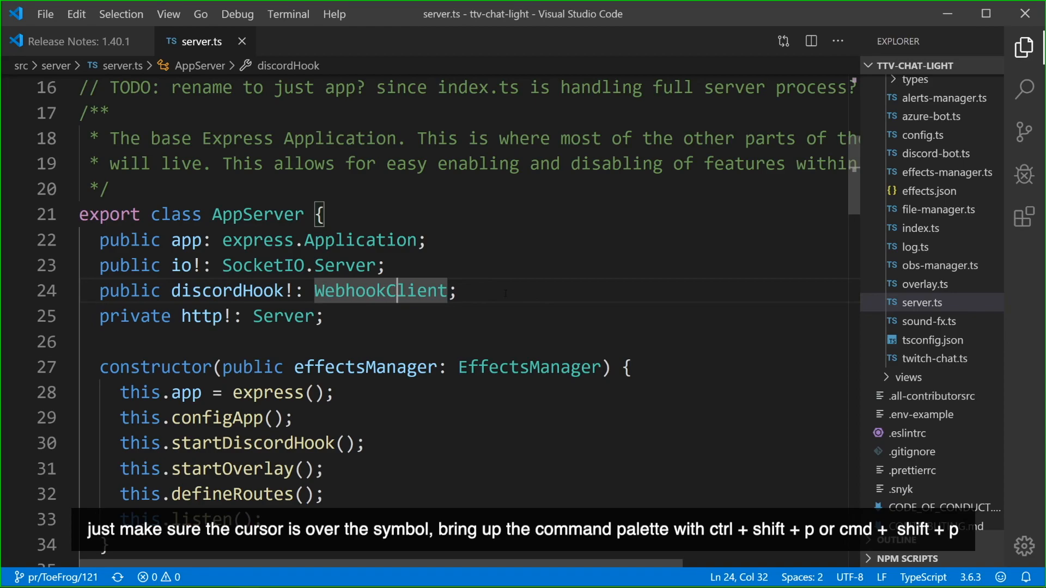
pyautogui.press('ctrl+shift+p')
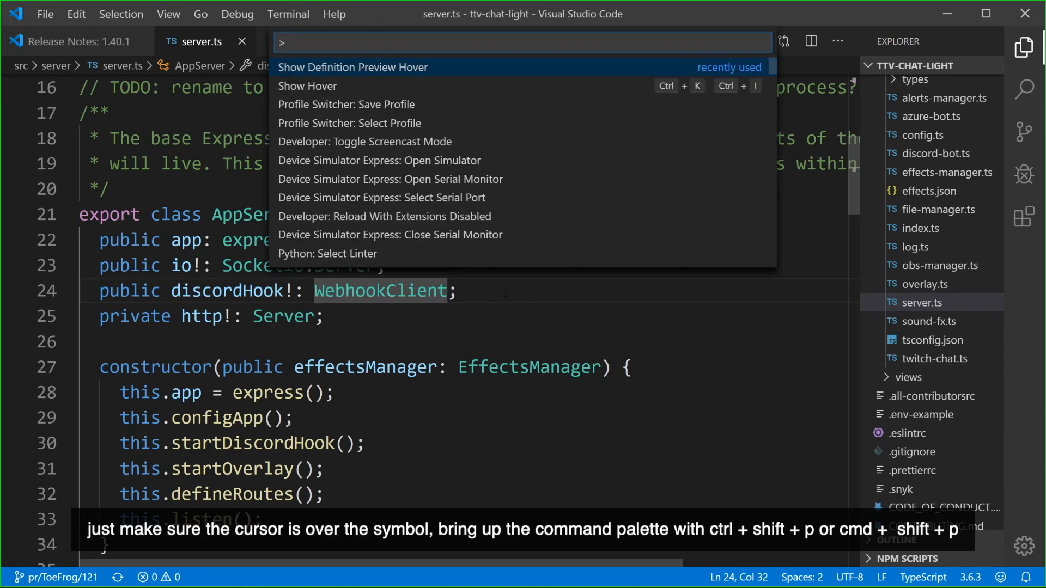
pyautogui.write('show ho')
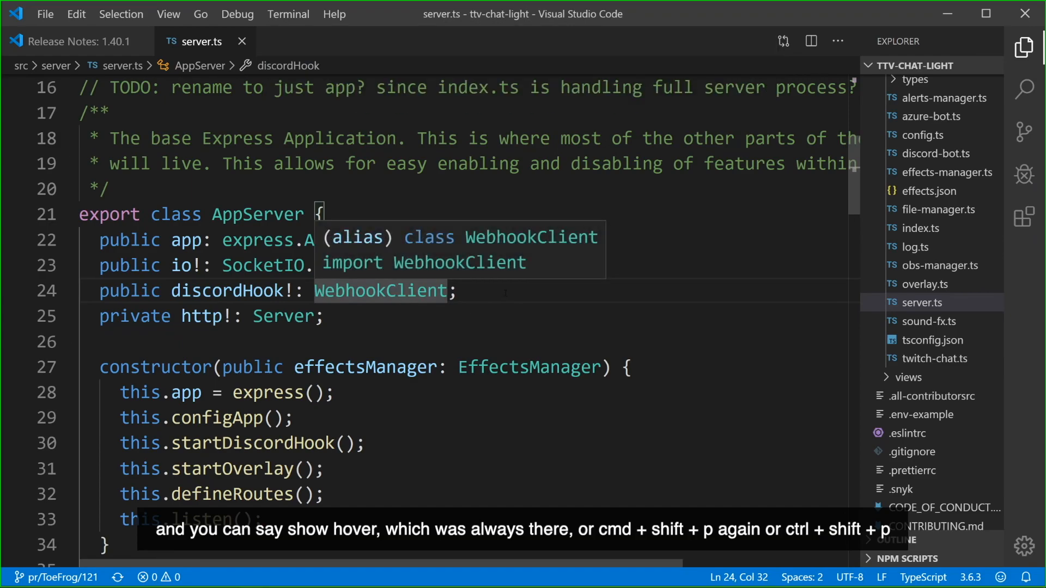
# Step: Run Show Definition Preview Hover to list WebhookClient's constructor and private members
pyautogui.press('ctrl+shift+p')
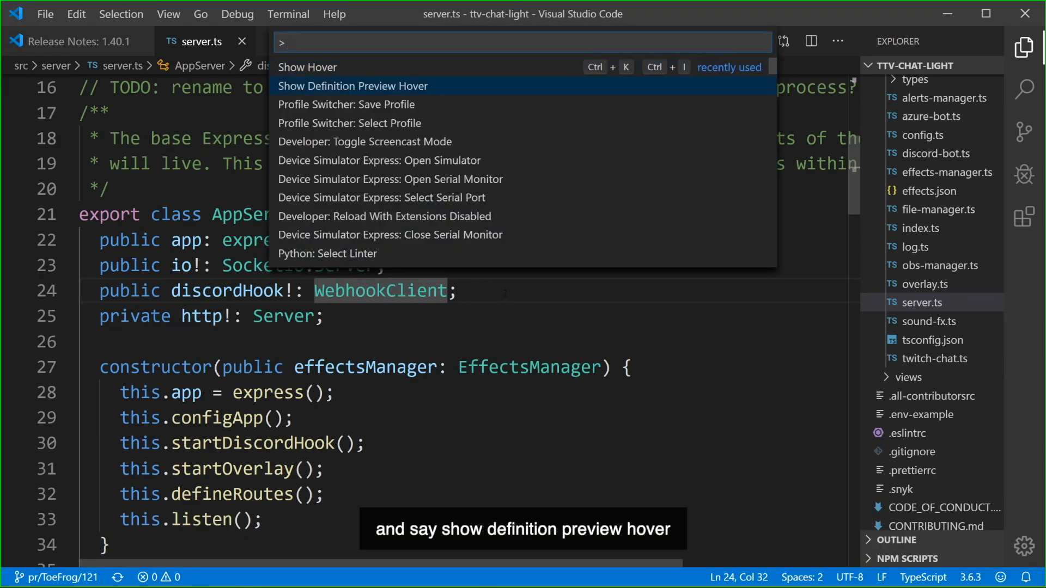
pyautogui.write('show defini')
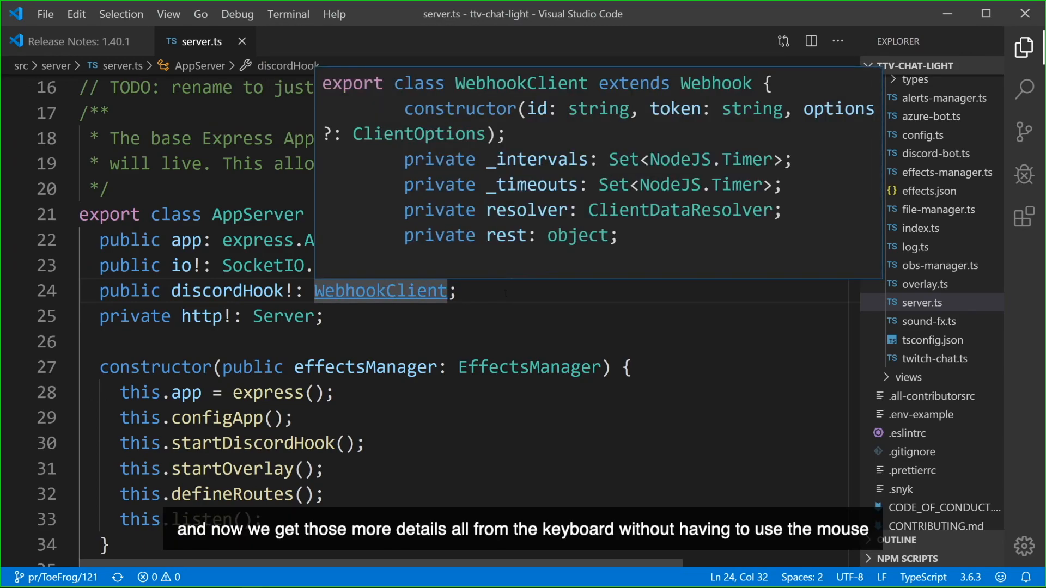
pyautogui.click(77, 40)
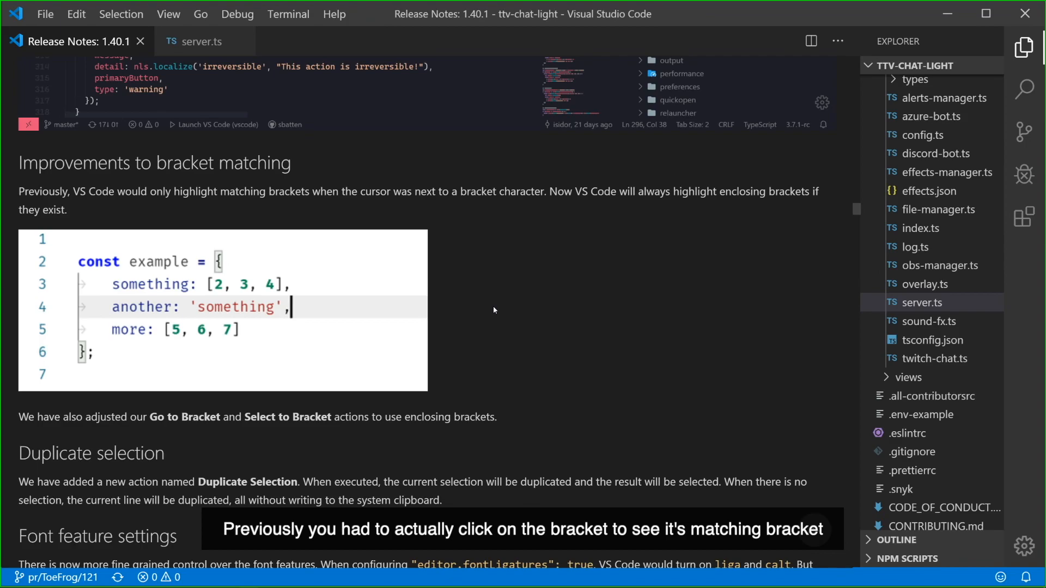
pyautogui.moveTo(547, 303)
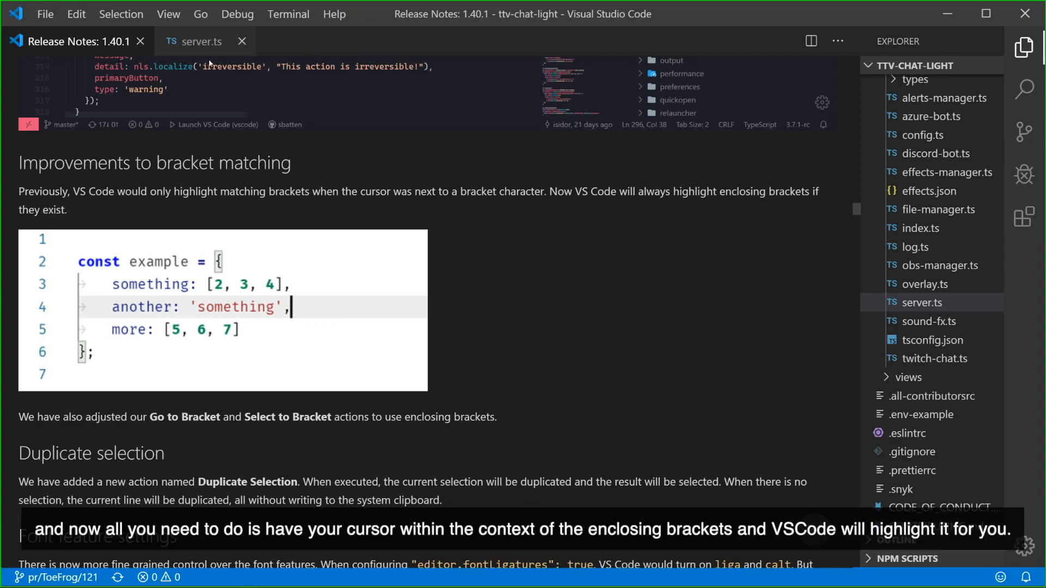
pyautogui.moveTo(200, 42)
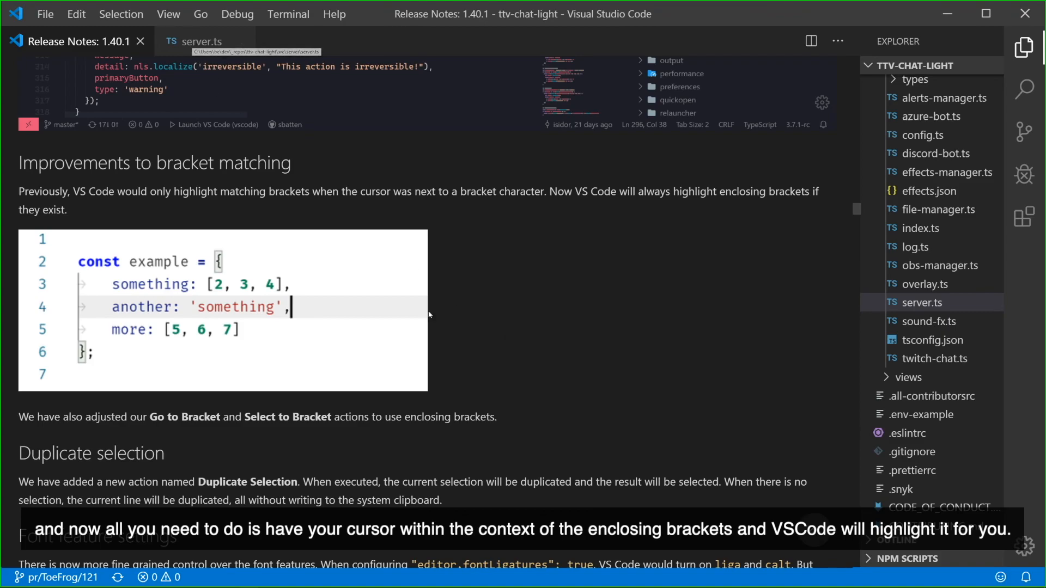
pyautogui.moveTo(491, 339)
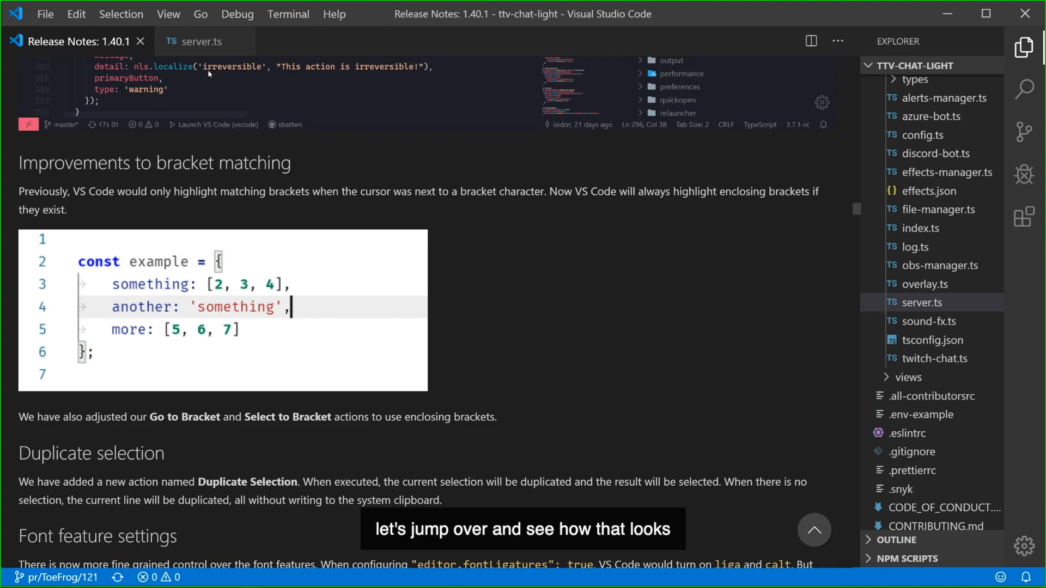
# Step: Return to server.ts and place the cursor inside the startOverlay function's brackets
pyautogui.click(200, 41)
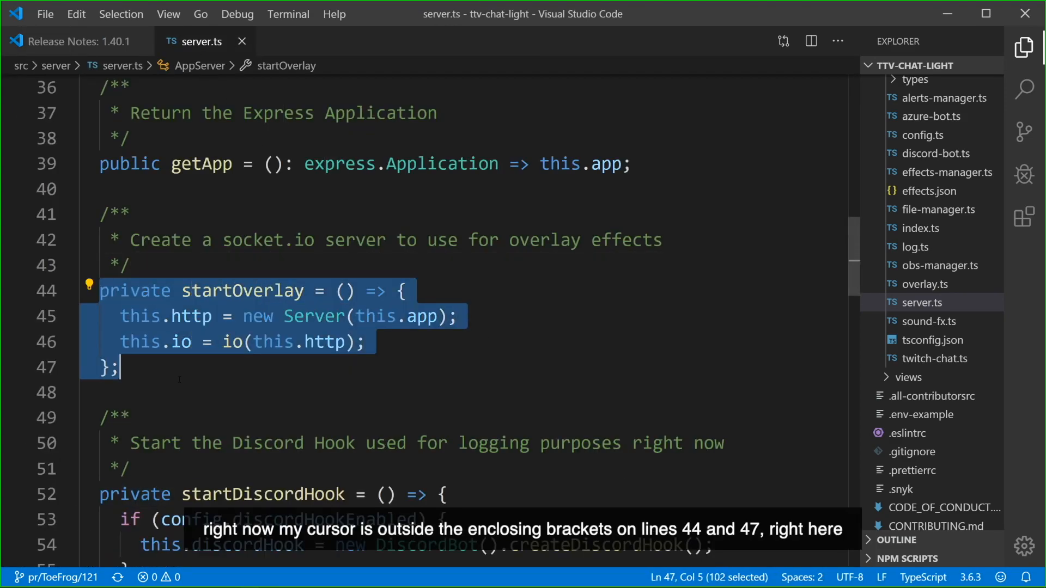
pyautogui.click(130, 266)
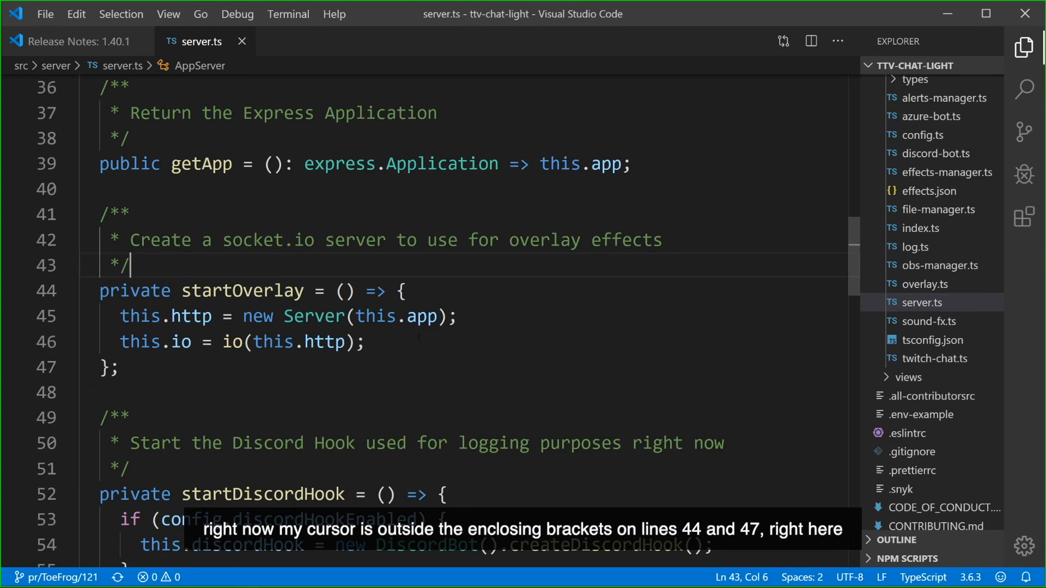
pyautogui.click(363, 341)
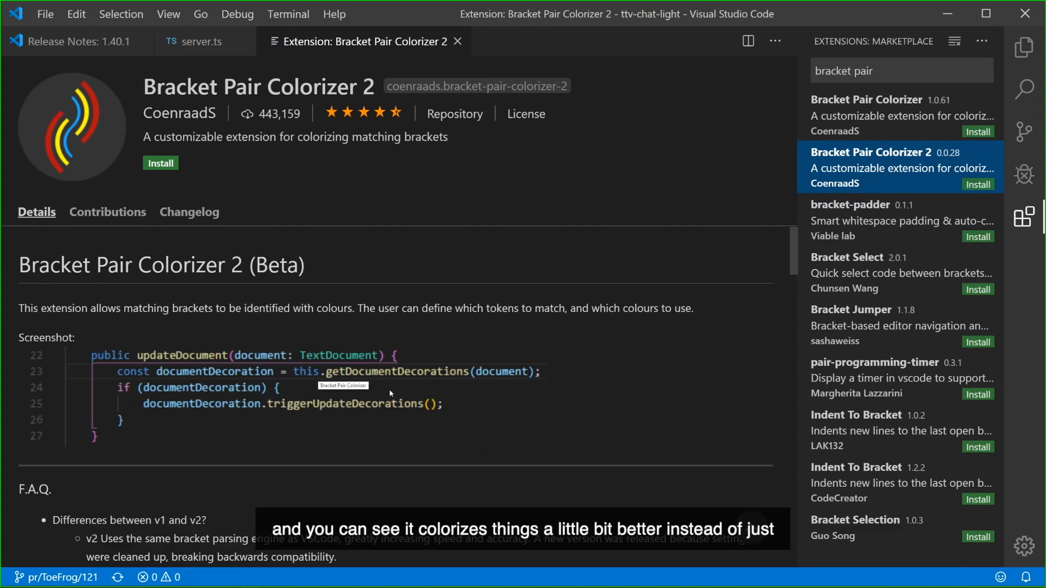
pyautogui.moveTo(194, 46)
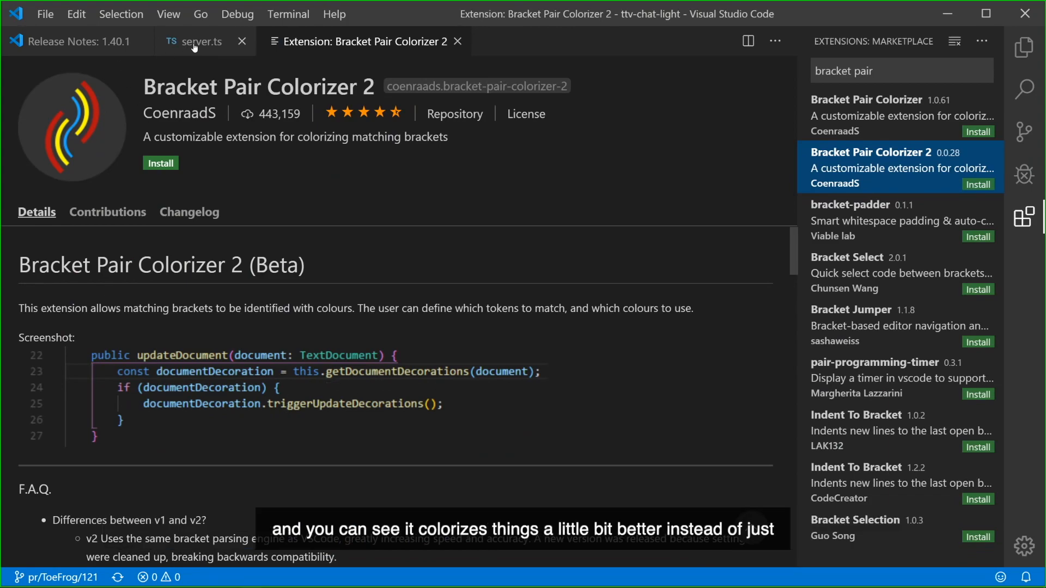
pyautogui.moveTo(200, 41)
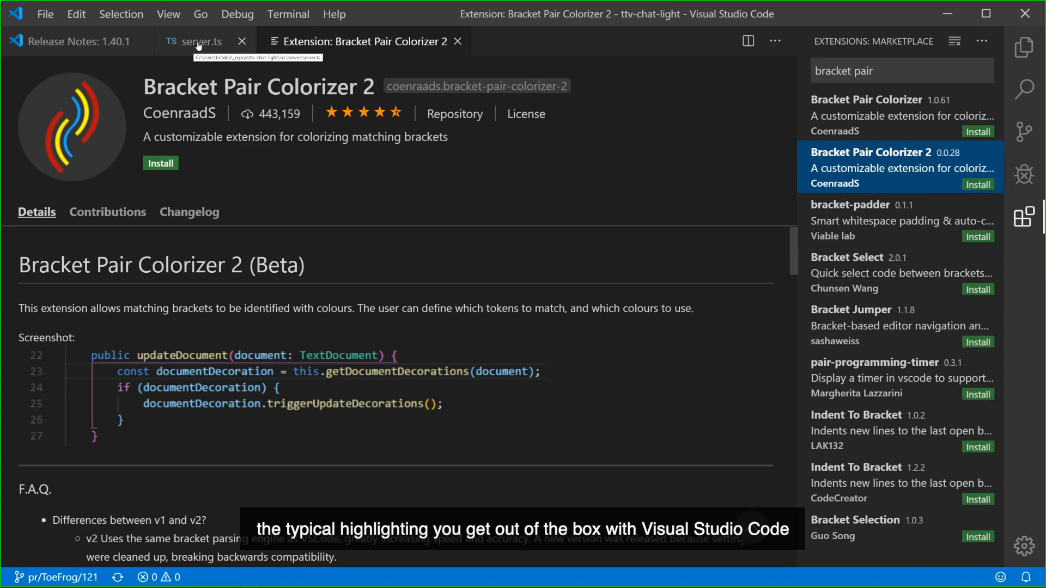
pyautogui.moveTo(195, 52)
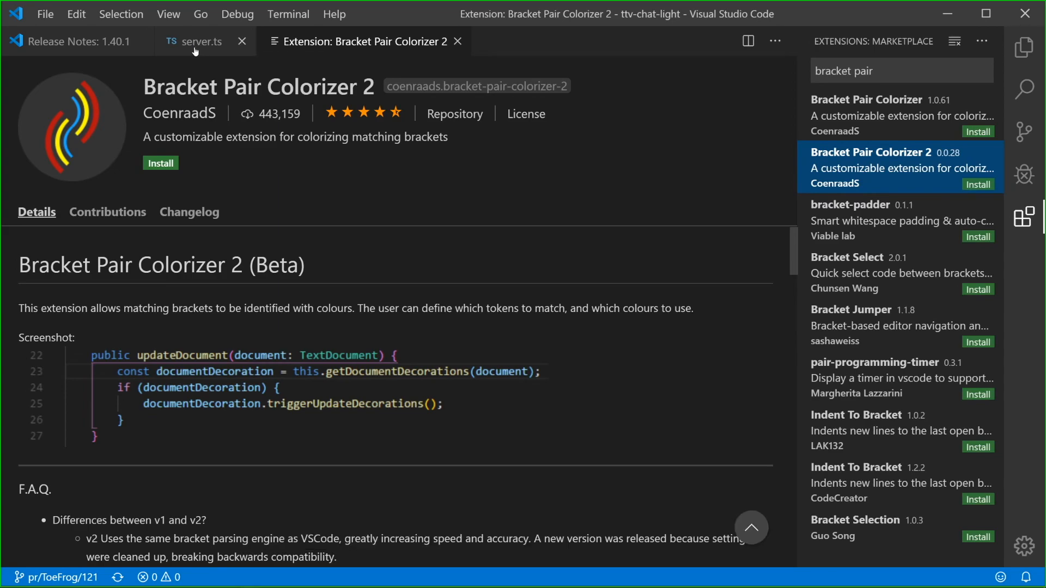
# Step: Switch back to the server.ts editor tab
pyautogui.click(74, 41)
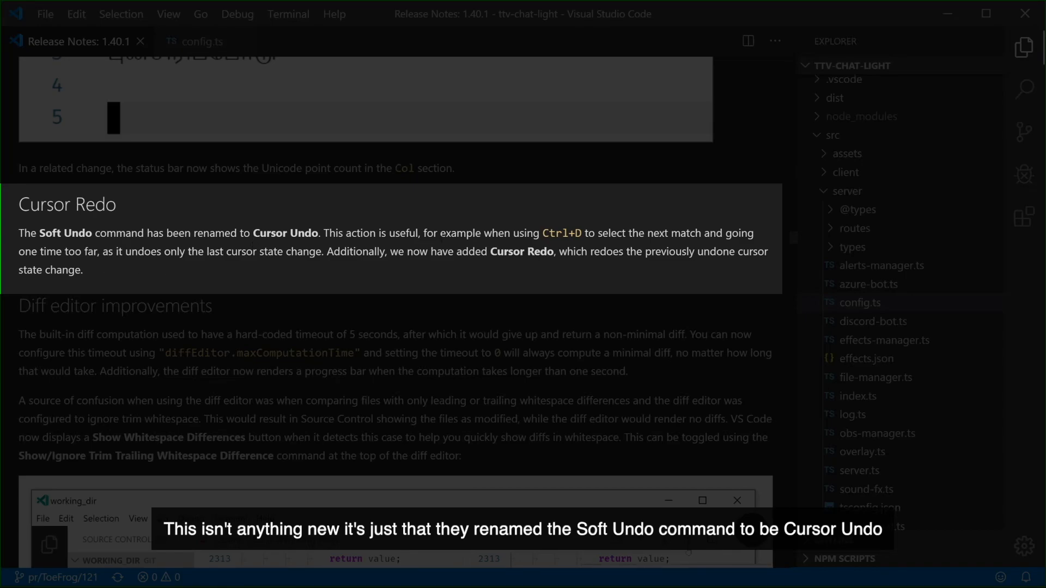
pyautogui.moveTo(112, 279)
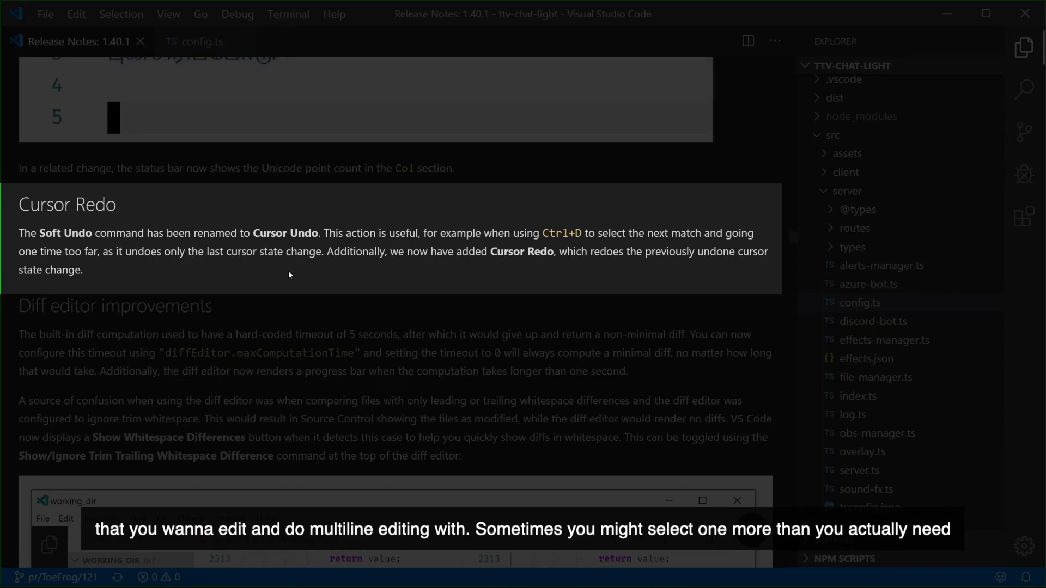
# Step: In config.ts, add the next 'boolean =' match, then undo the last added selection
pyautogui.click(200, 41)
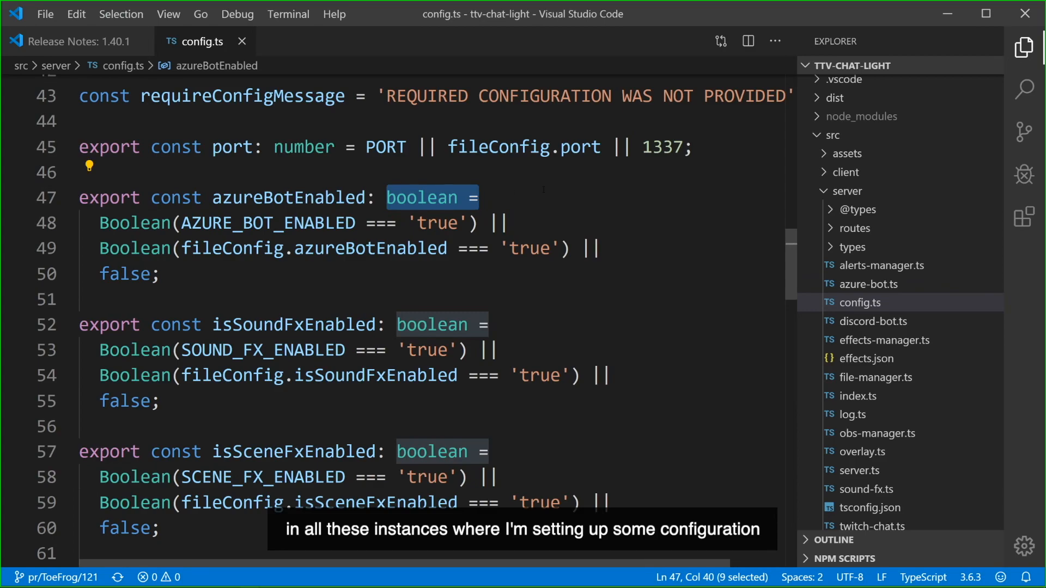
pyautogui.press('ctrl+d')
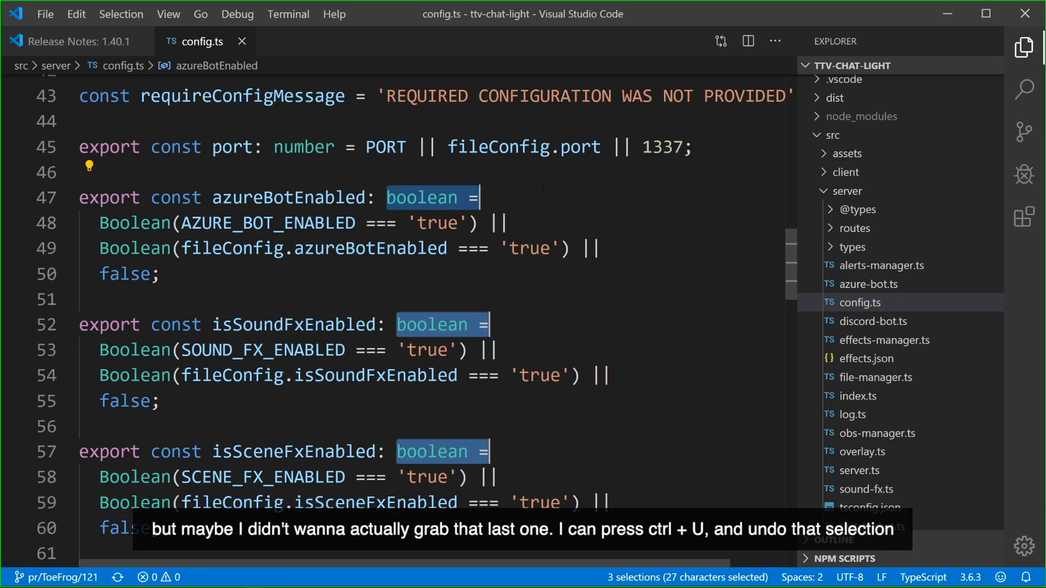
pyautogui.press('ctrl+u')
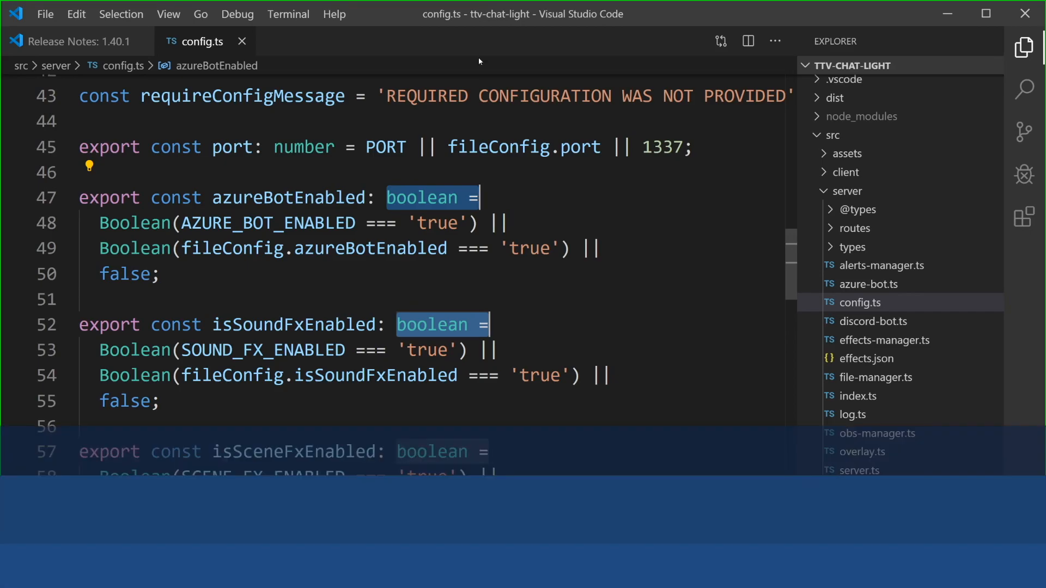
# Step: Review the 'terminal right click' Right Click Behavior options, then paste code.visualstudio.com into the terminal
pyautogui.click(80, 41)
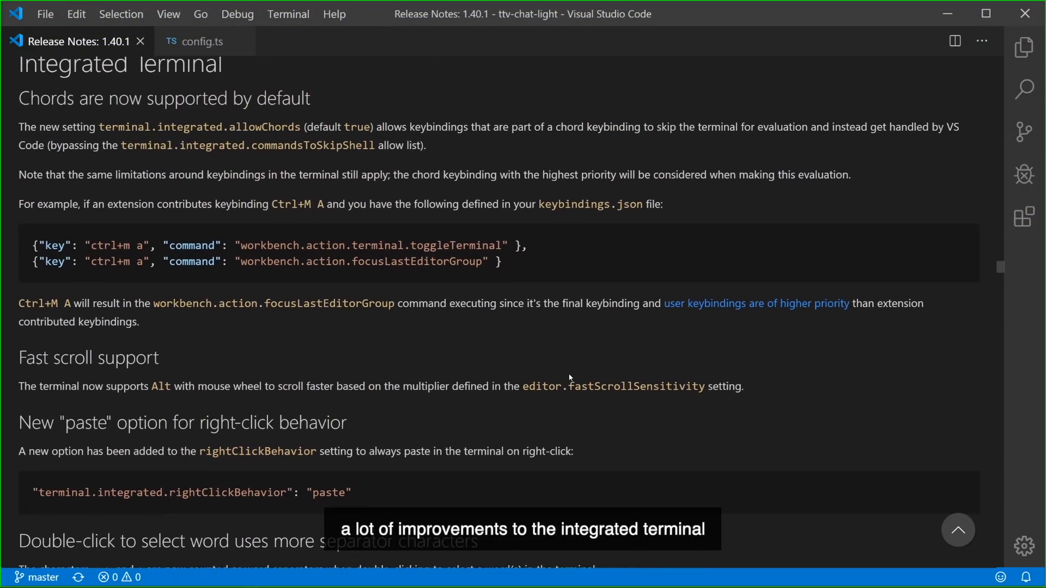
pyautogui.scroll(-3)
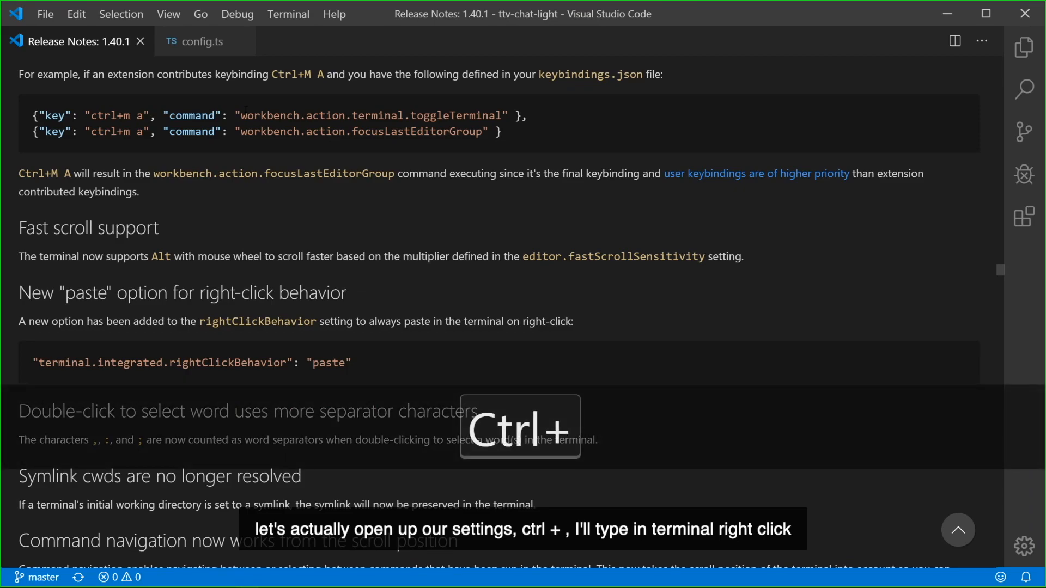
pyautogui.write('terminal right click')
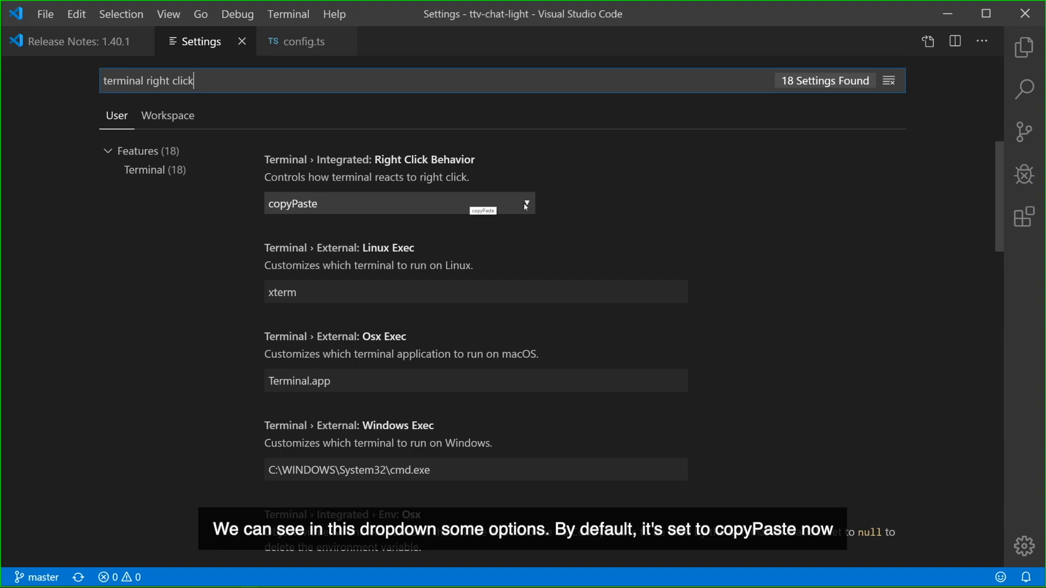
pyautogui.click(525, 204)
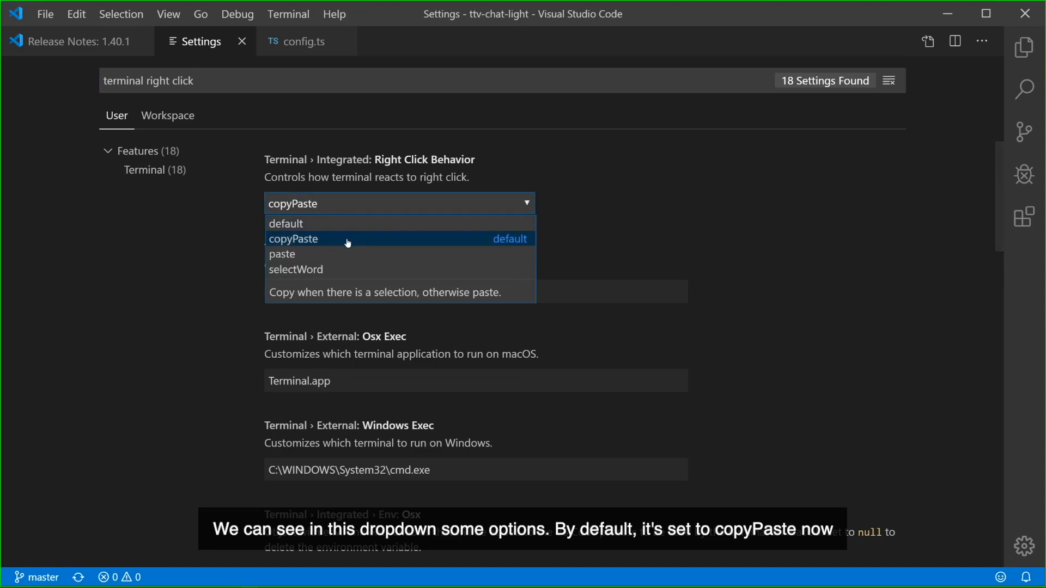
pyautogui.moveTo(346, 255)
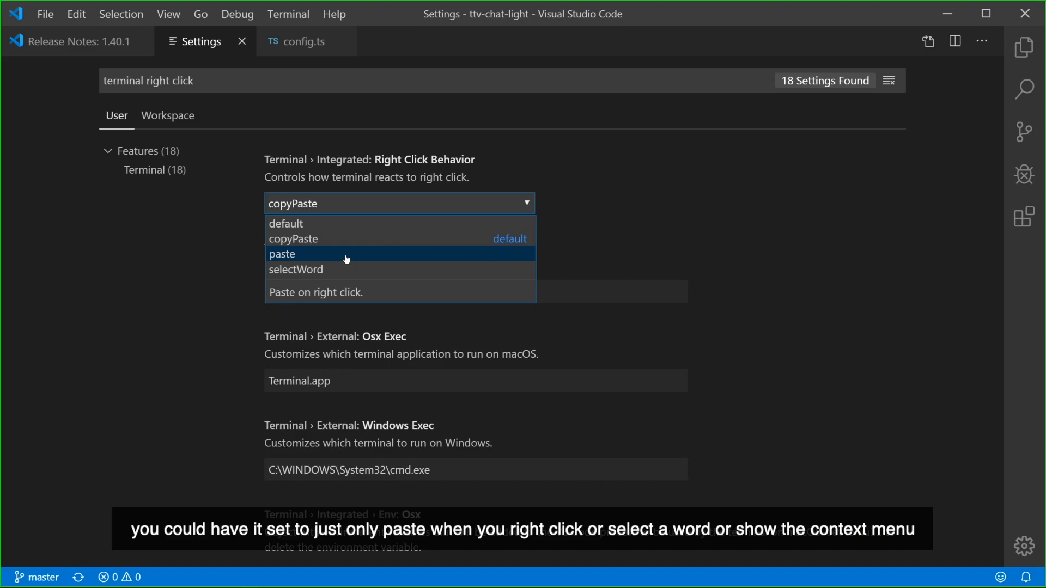
pyautogui.moveTo(339, 223)
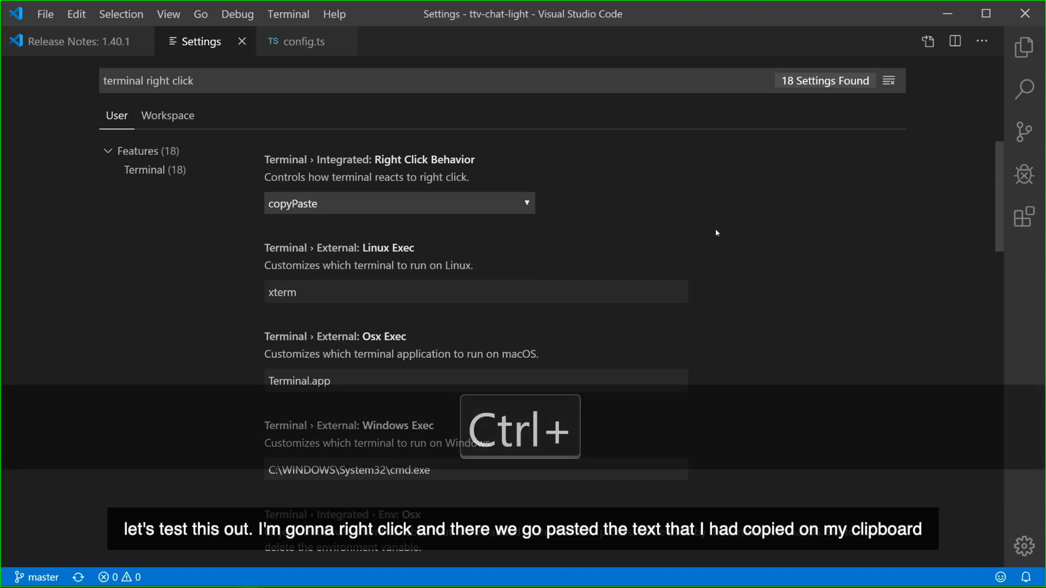
pyautogui.press('ctrl+`')
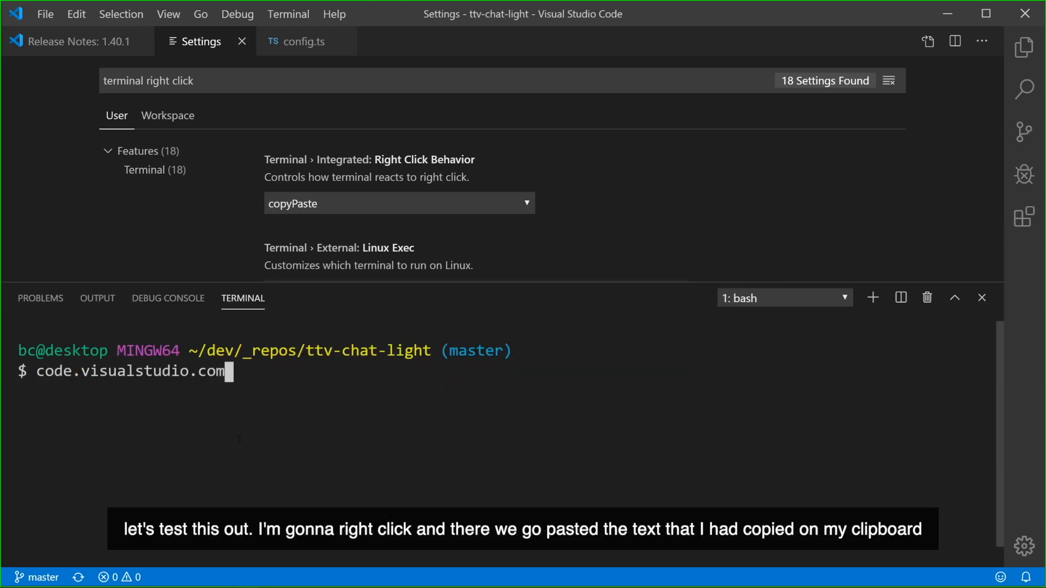
pyautogui.click(73, 41)
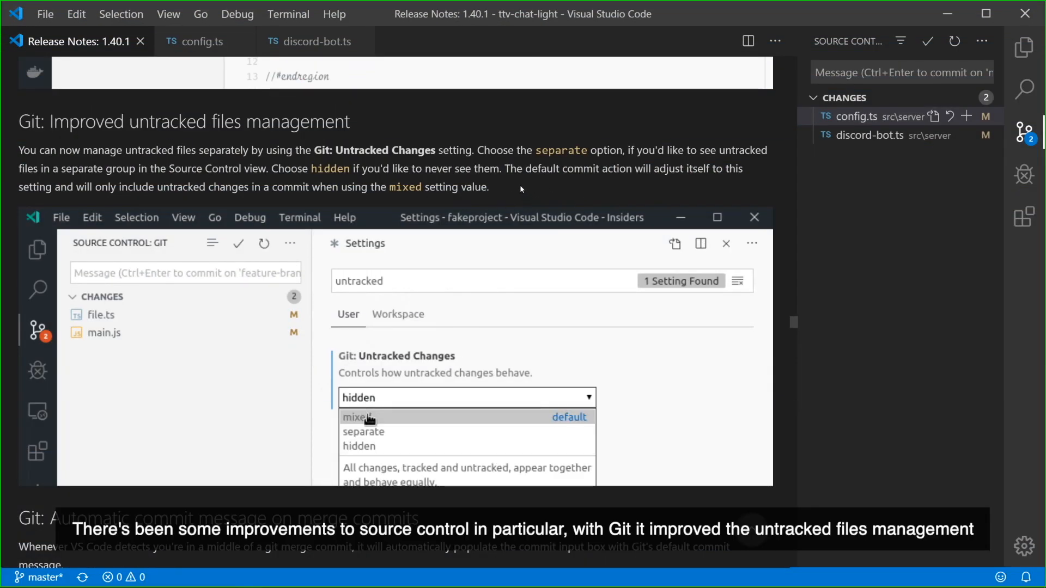
# Step: Show the Source Control changes beside the 'Git: Improved untracked files management' release note
pyautogui.click(358, 416)
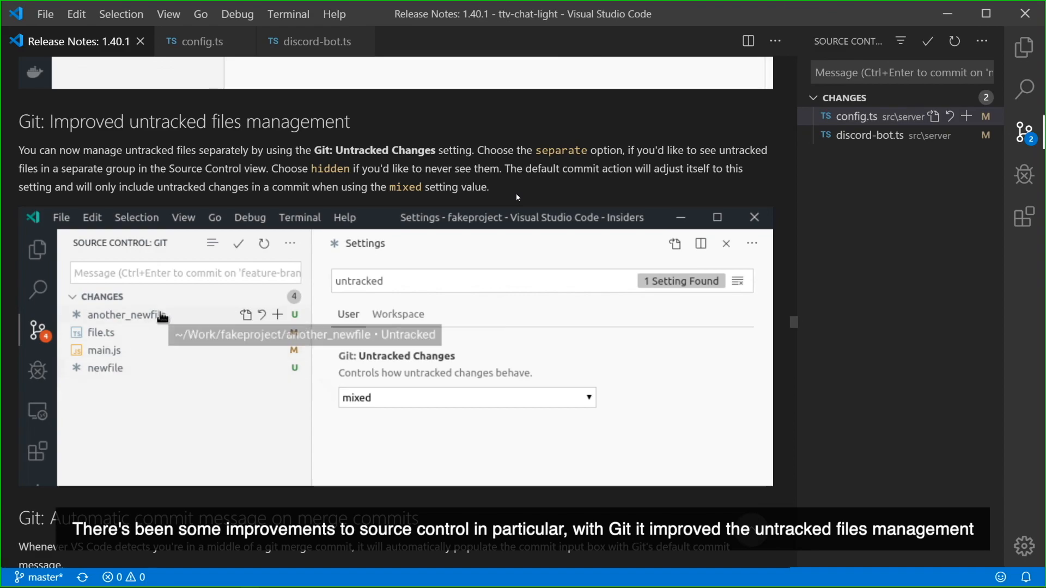
pyautogui.click(466, 398)
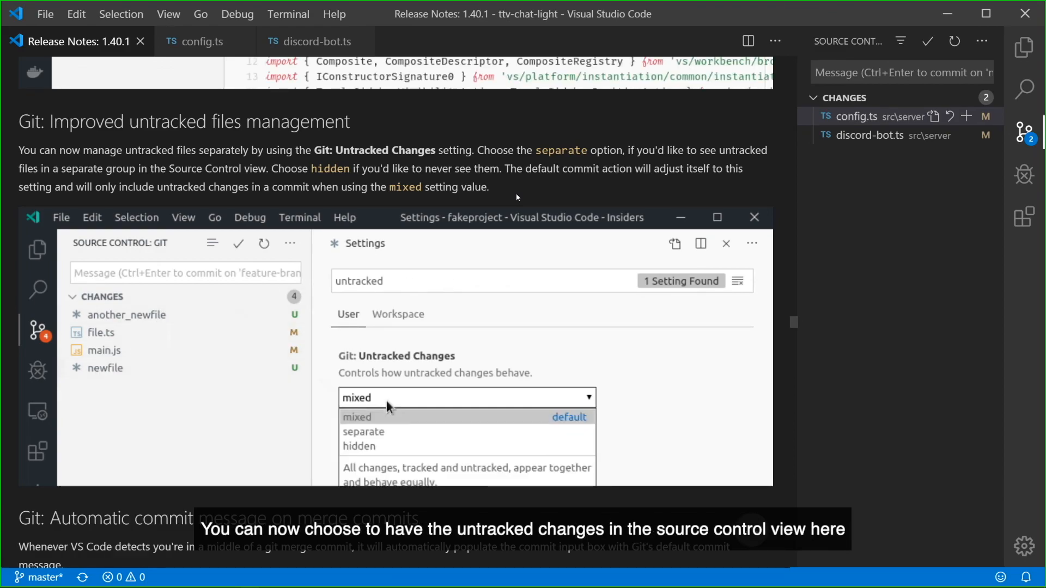
pyautogui.click(363, 431)
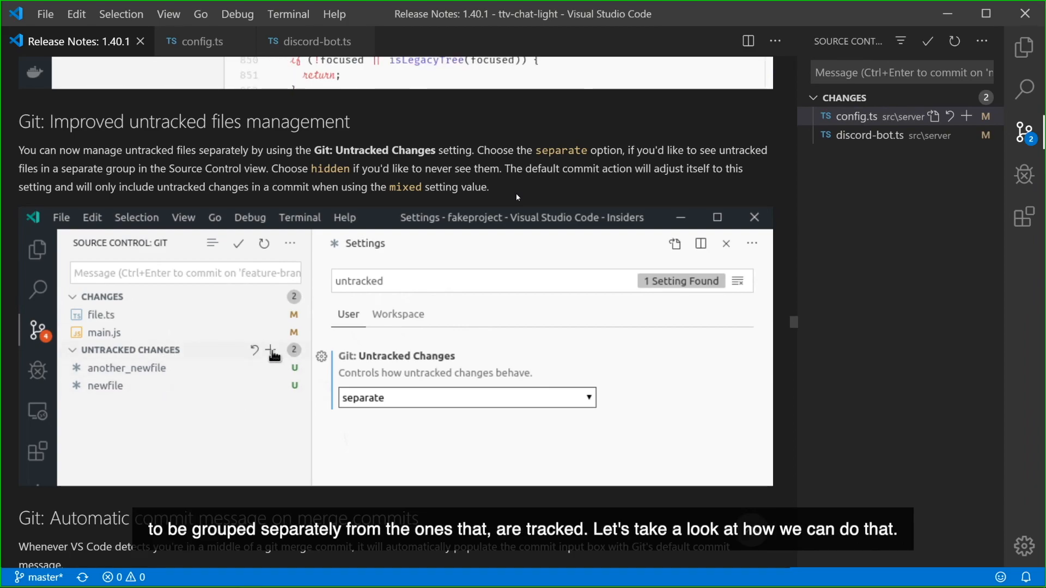
pyautogui.click(272, 351)
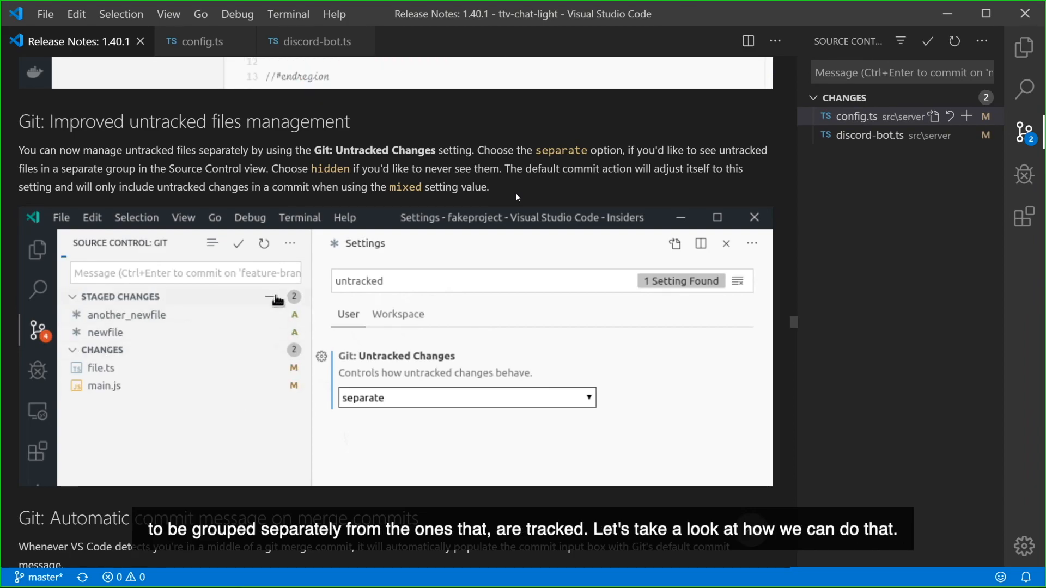
pyautogui.click(464, 397)
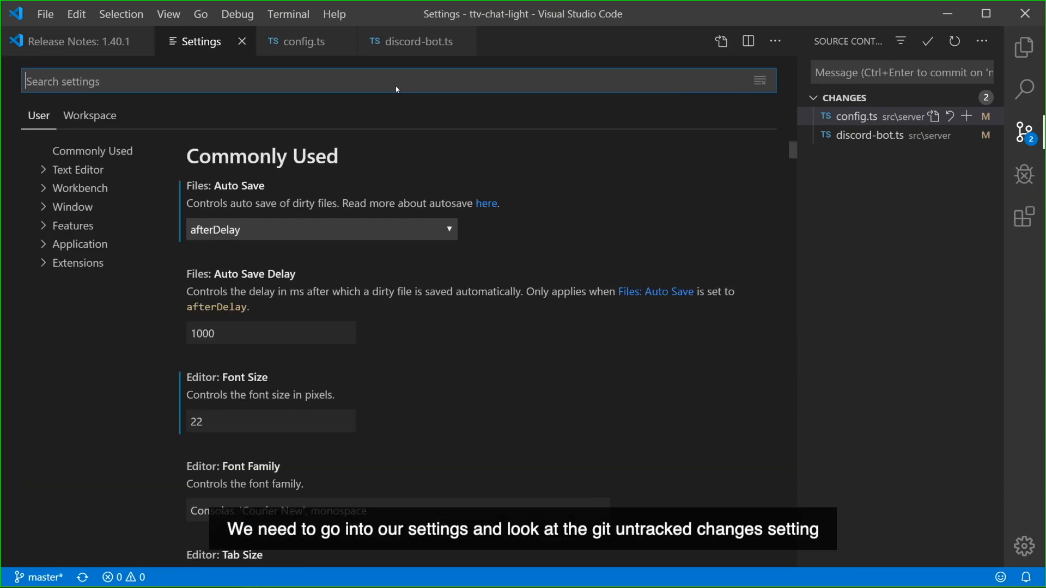
# Step: Set Git Untracked Changes to separate and stage config.ts
pyautogui.click(320, 203)
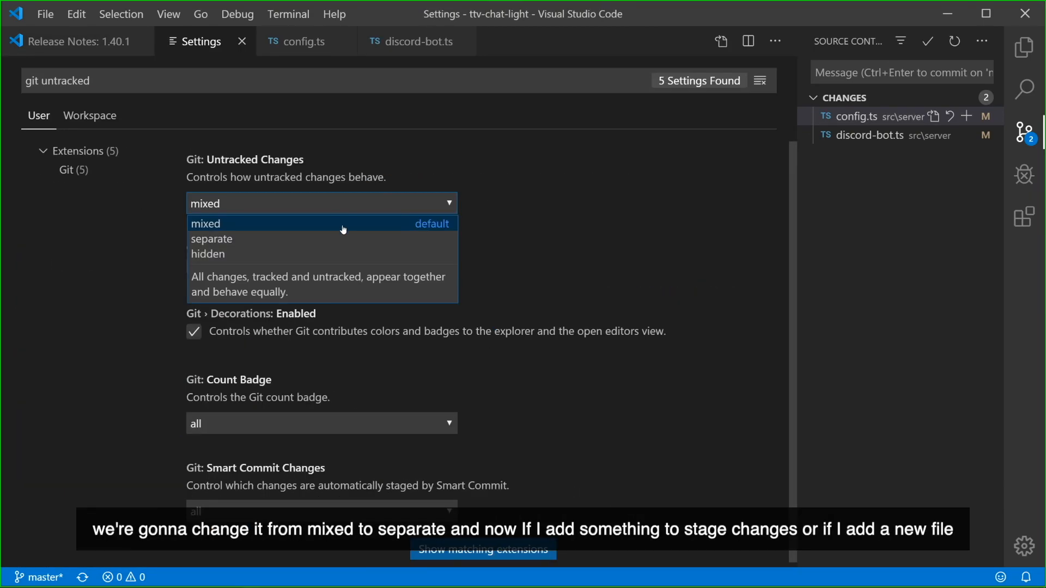
pyautogui.click(211, 238)
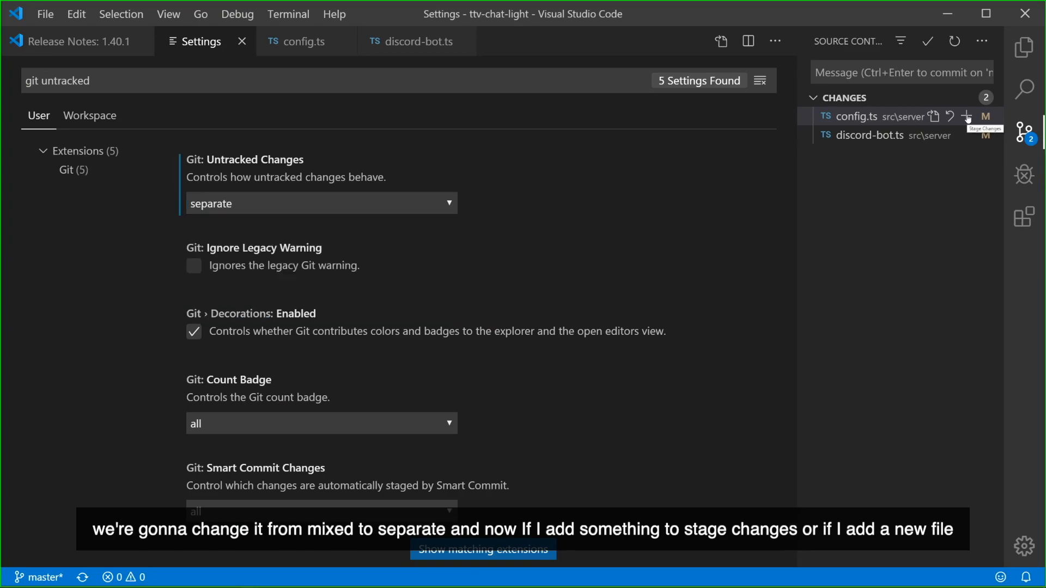
pyautogui.click(967, 117)
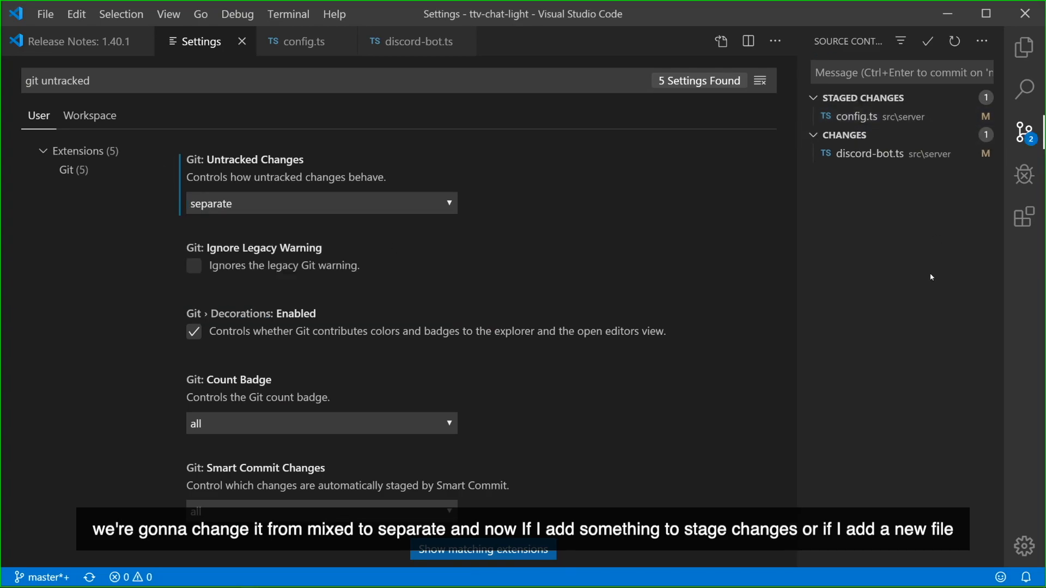
# Step: Create test.ts, set Untracked Changes back to mixed, and return to the release notes
pyautogui.click(1024, 47)
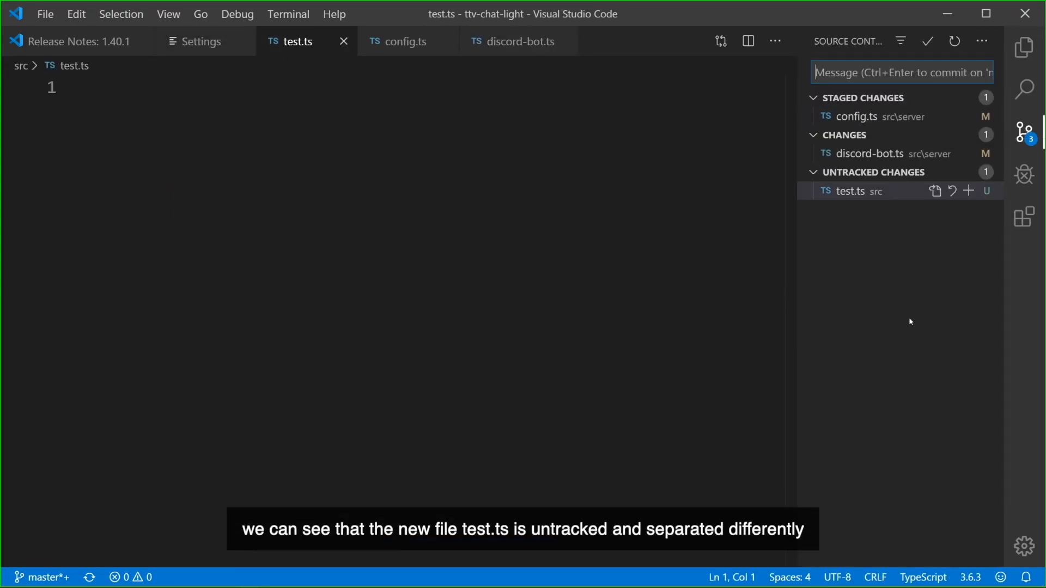
pyautogui.moveTo(850, 191)
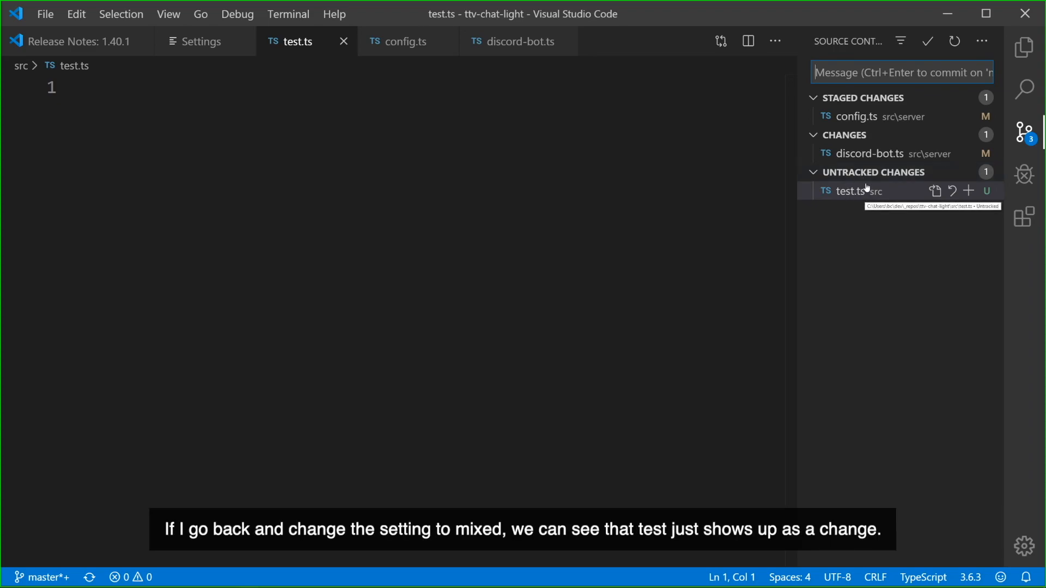
pyautogui.moveTo(200, 41)
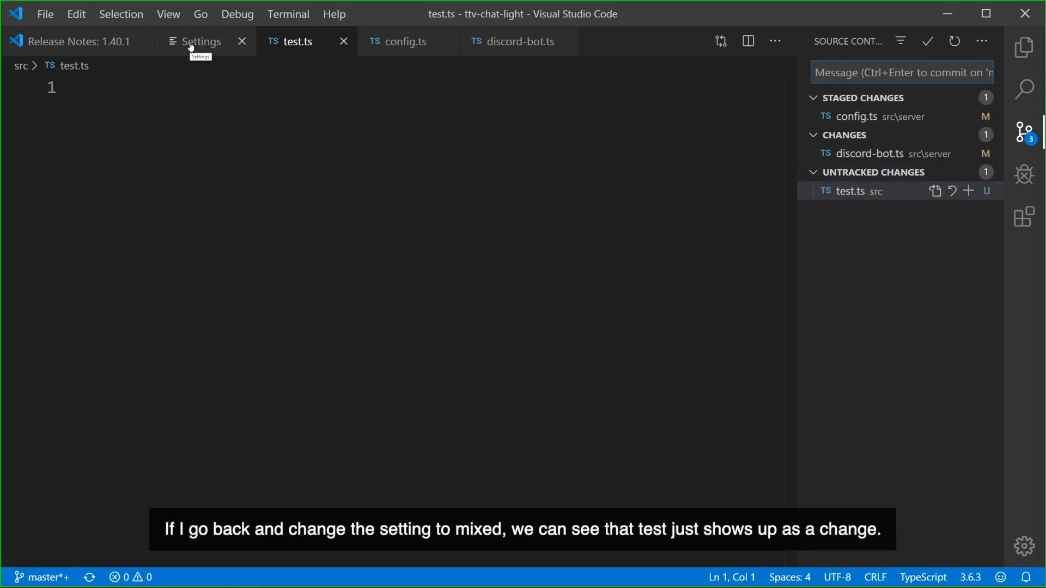
pyautogui.click(199, 41)
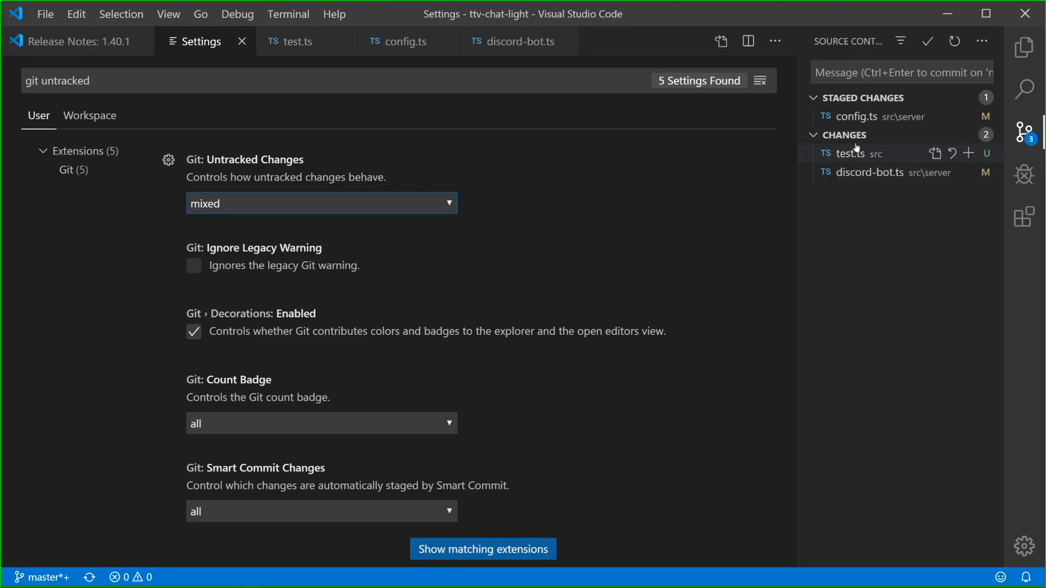
pyautogui.moveTo(610, 232)
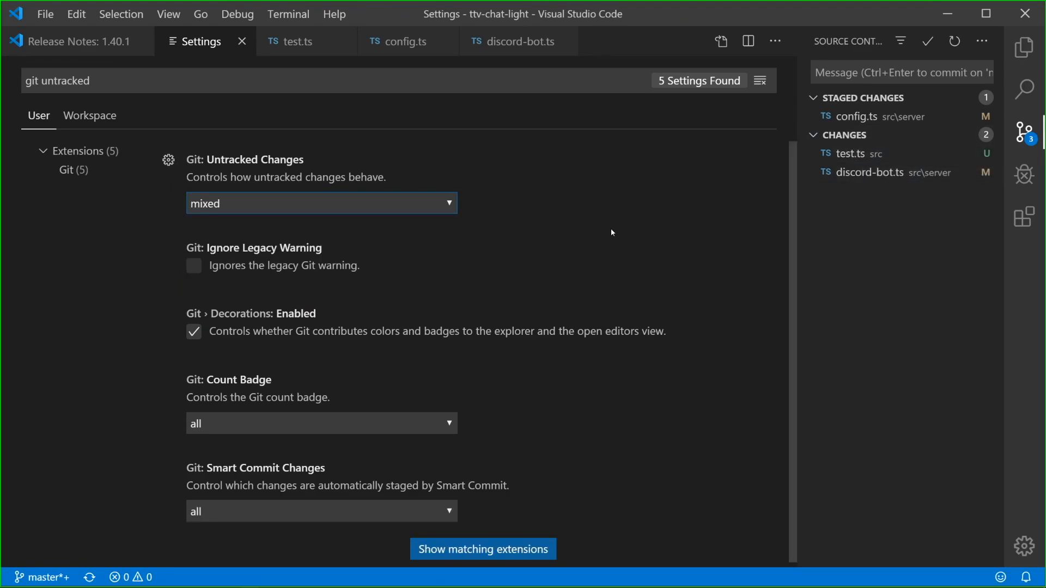
pyautogui.click(74, 42)
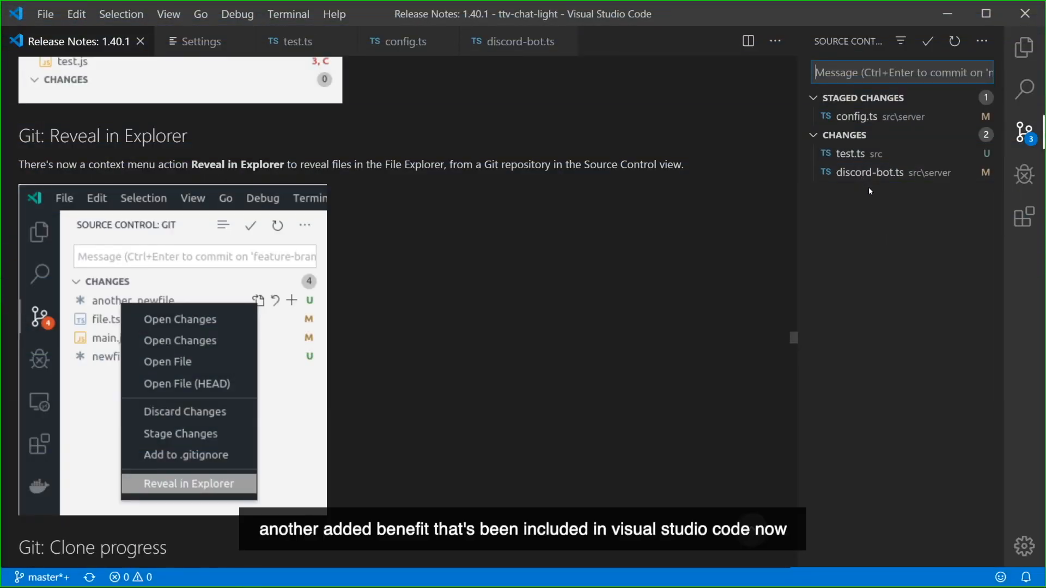
pyautogui.moveTo(885, 257)
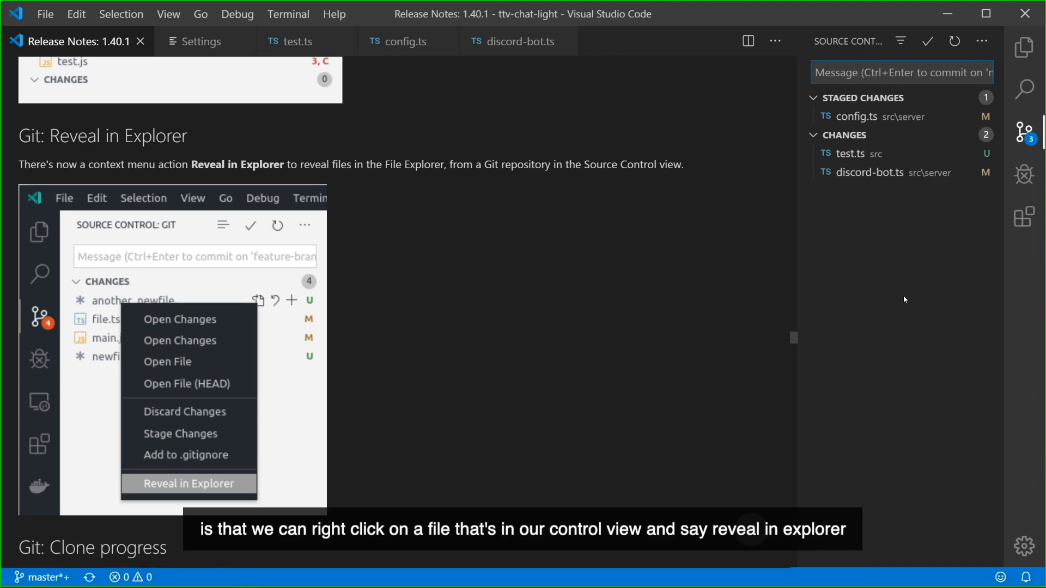
pyautogui.moveTo(868, 172)
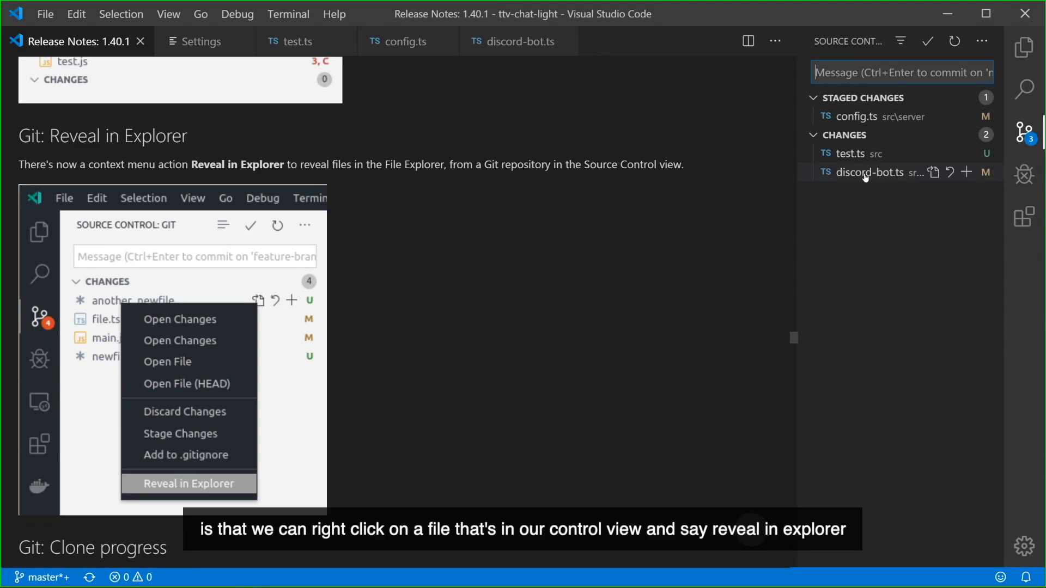
pyautogui.moveTo(870, 172)
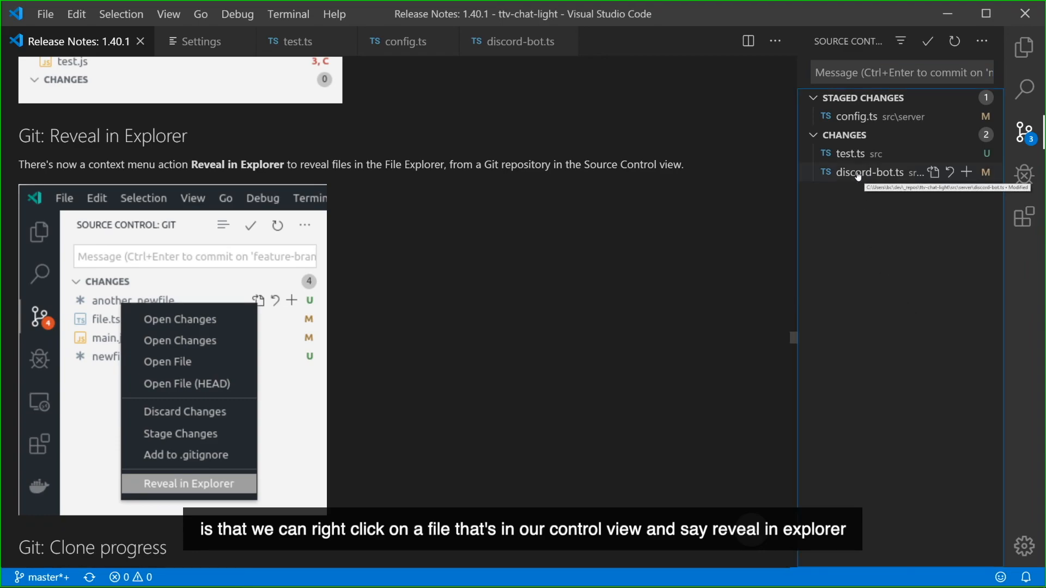
# Step: Reveal discord-bot.ts from Source Control in the Explorer under src/server
pyautogui.rightClick(866, 172)
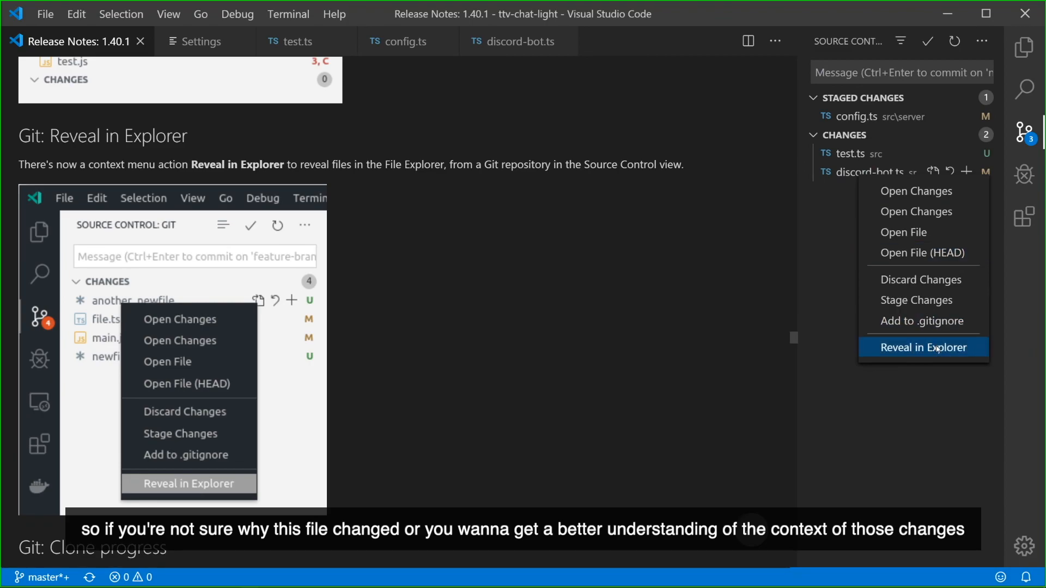
pyautogui.click(924, 347)
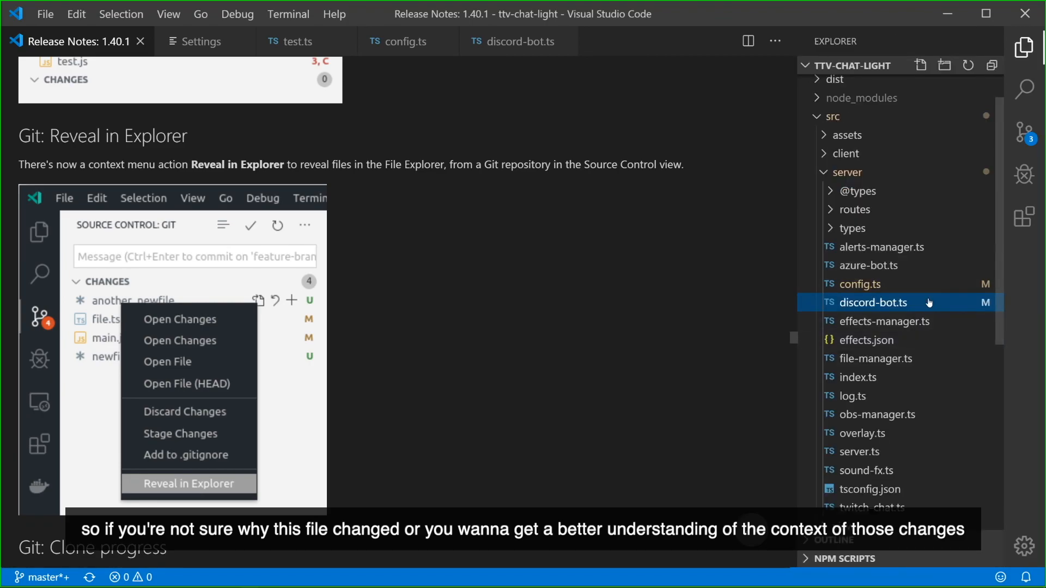
pyautogui.moveTo(920, 260)
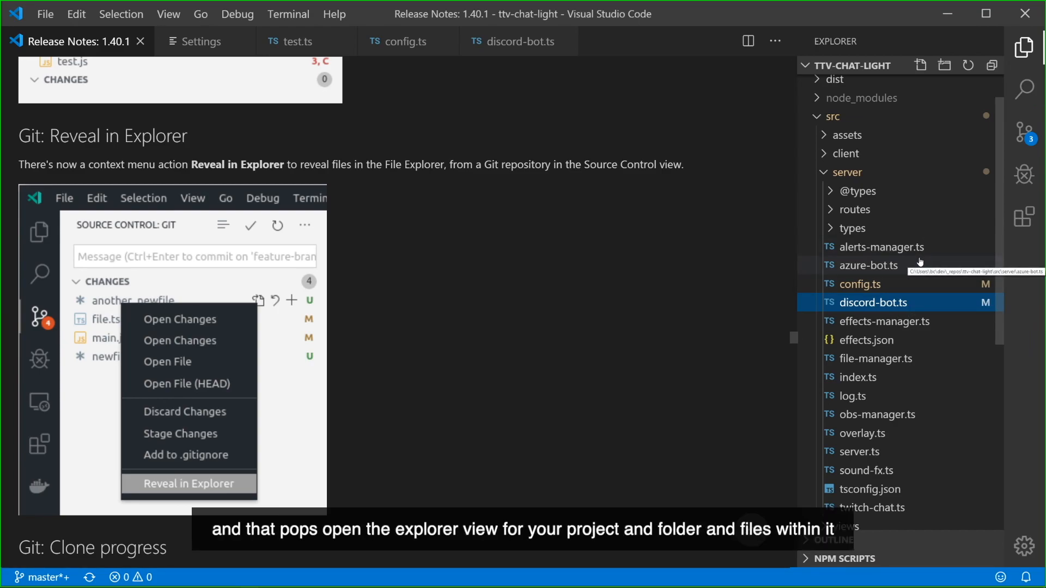
pyautogui.moveTo(902, 194)
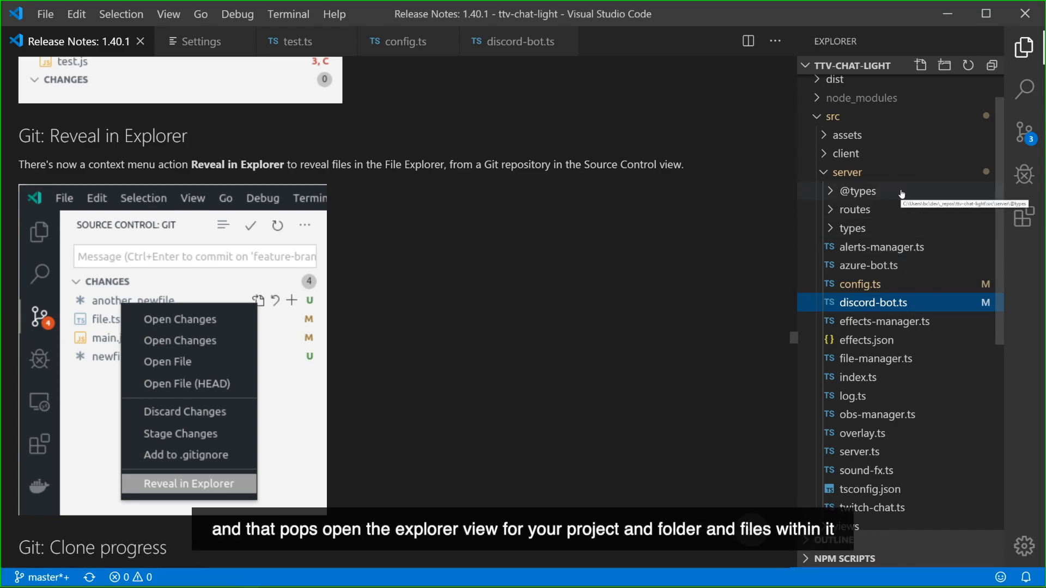